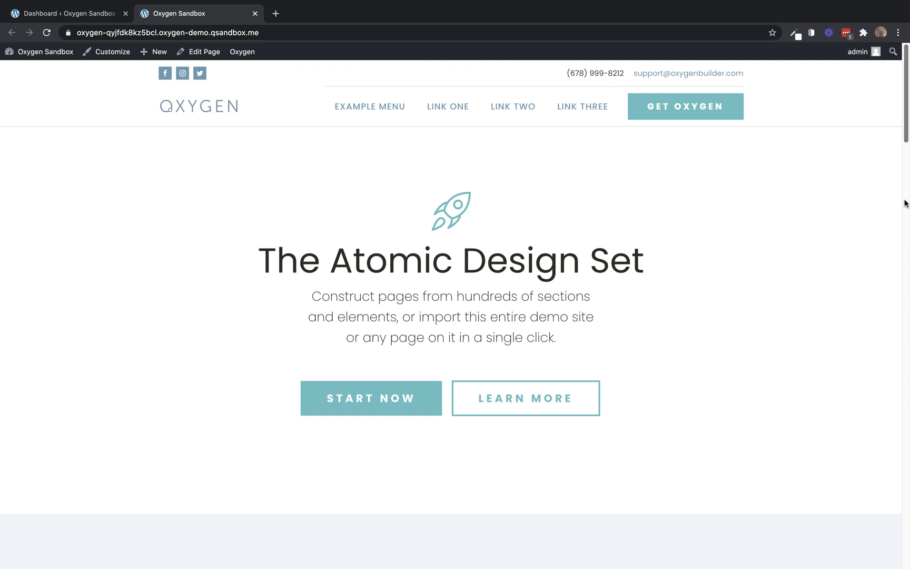
mouse_move(710, 146)
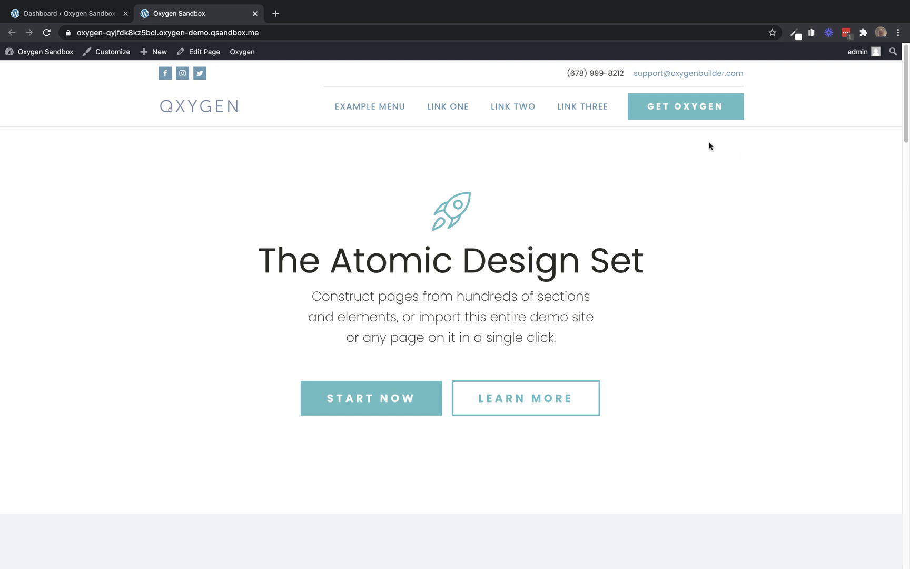
Step: Go to the admin dashboard and show Oxygen Settings on the Client Control page
left_click(68, 14)
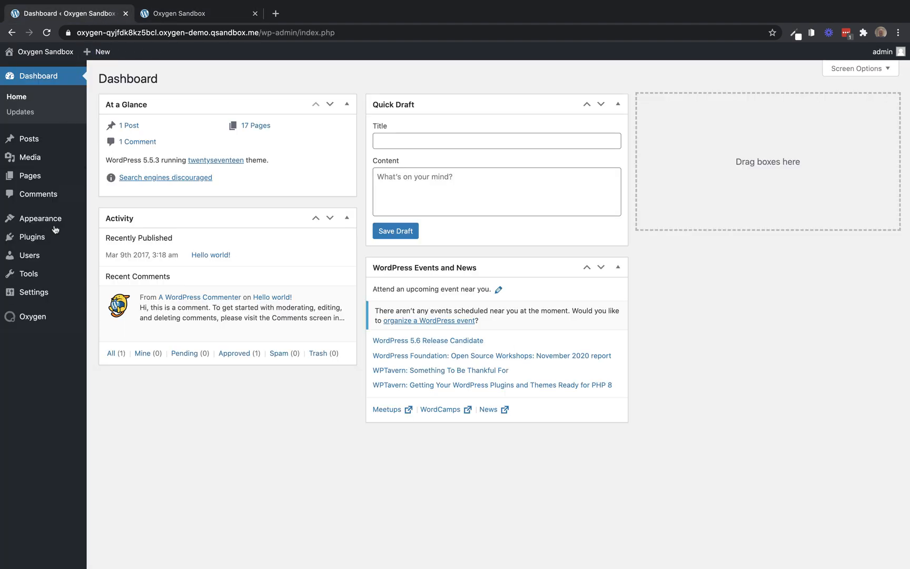
left_click(108, 379)
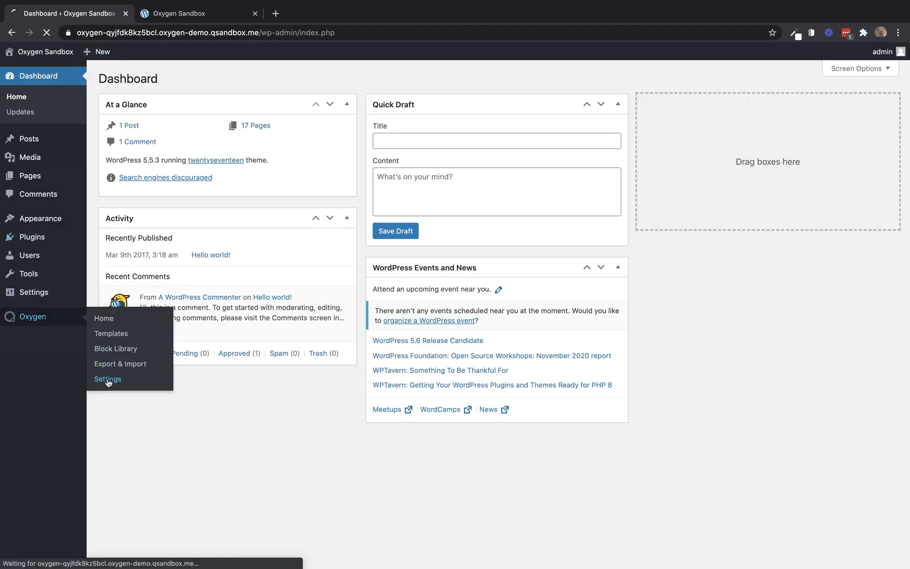
left_click(107, 379)
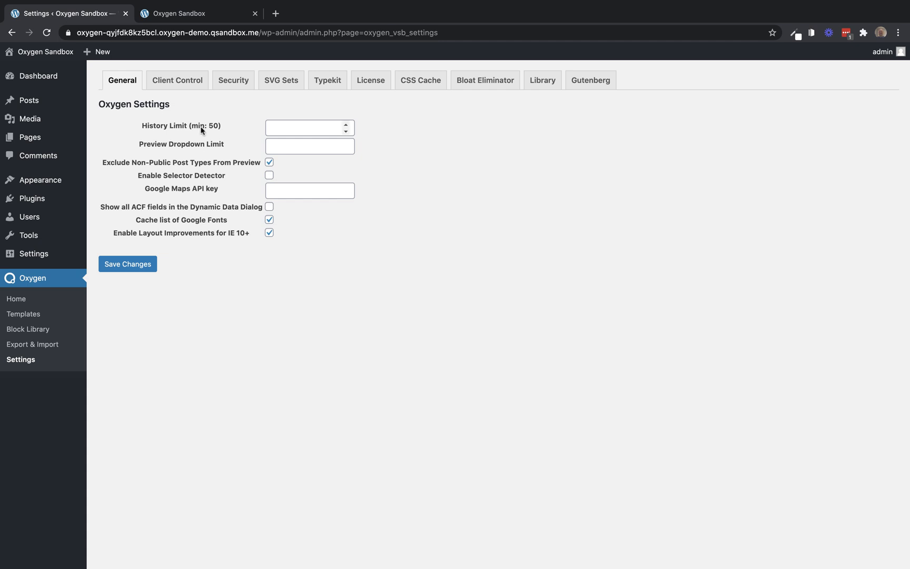
left_click(177, 80)
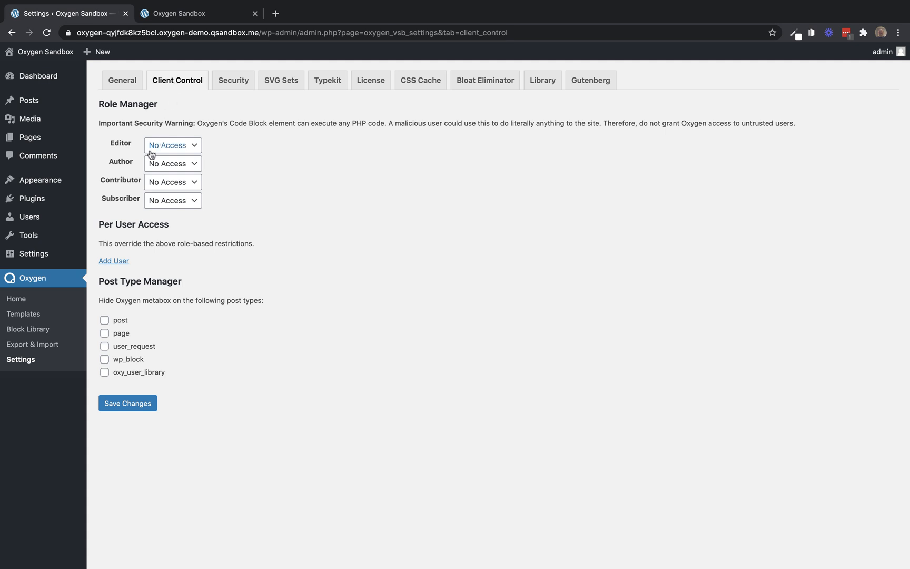
Step: Add a per-user access rule for the chosen user with Edit Only access level
left_click(114, 261)
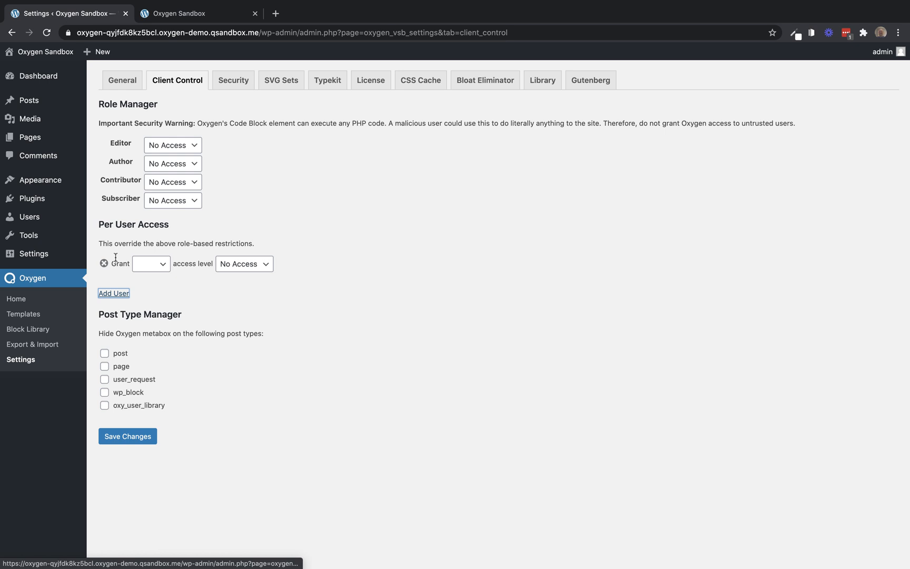
left_click(151, 263)
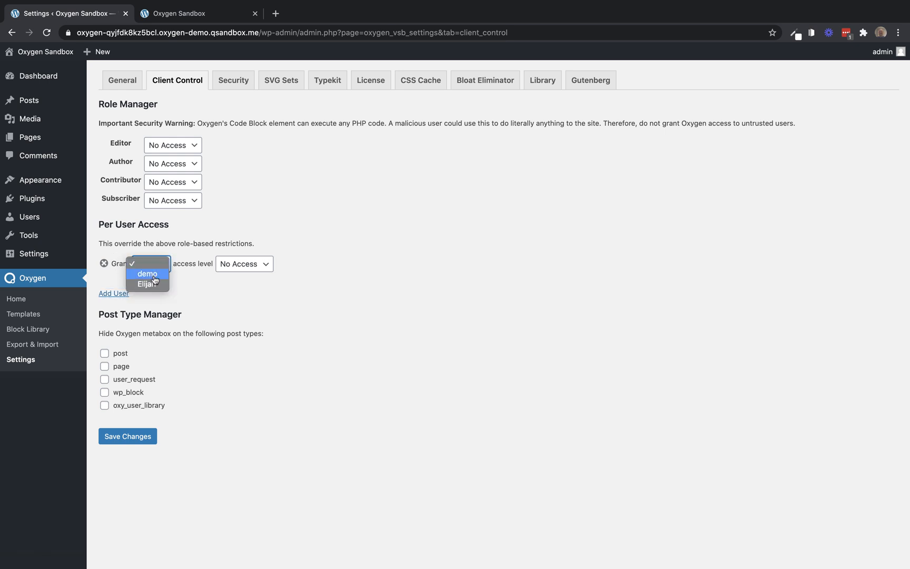
left_click(147, 274)
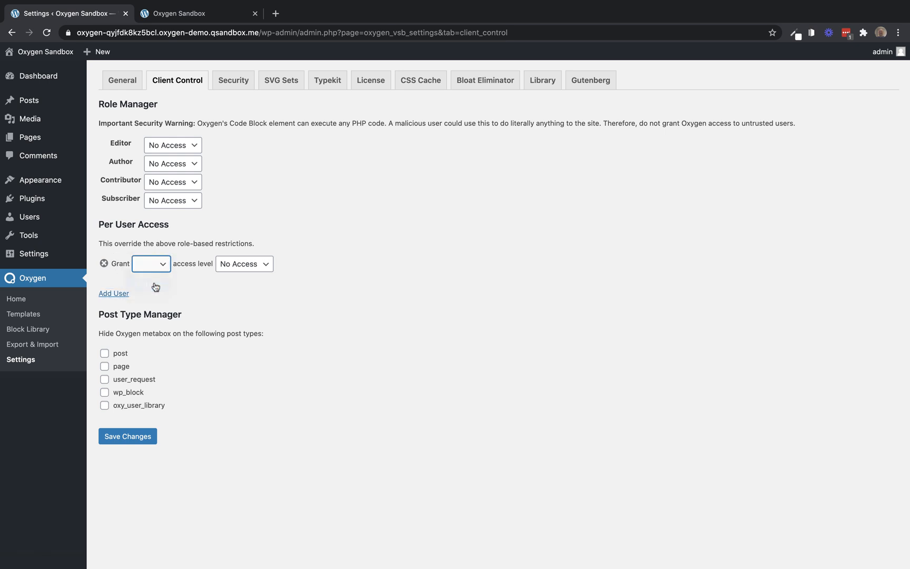
left_click(244, 263)
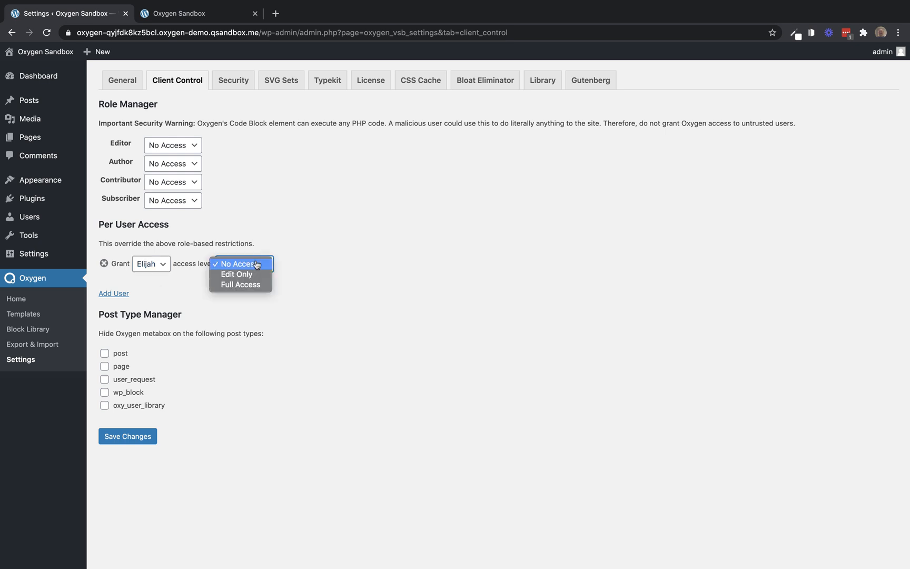
left_click(237, 274)
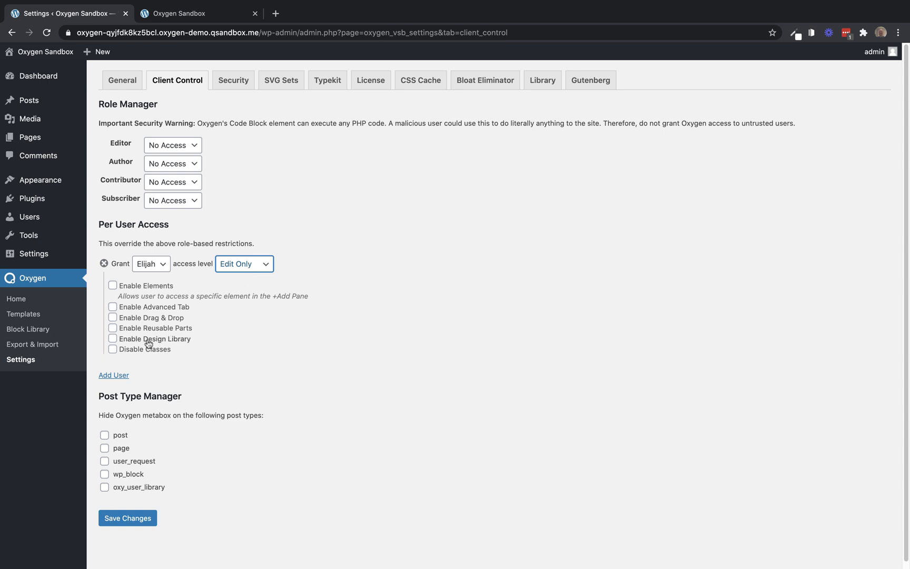
Step: Enable Drag & Drop and the Design Library, disable classes, and leave specific add-pane elements off
left_click(113, 350)
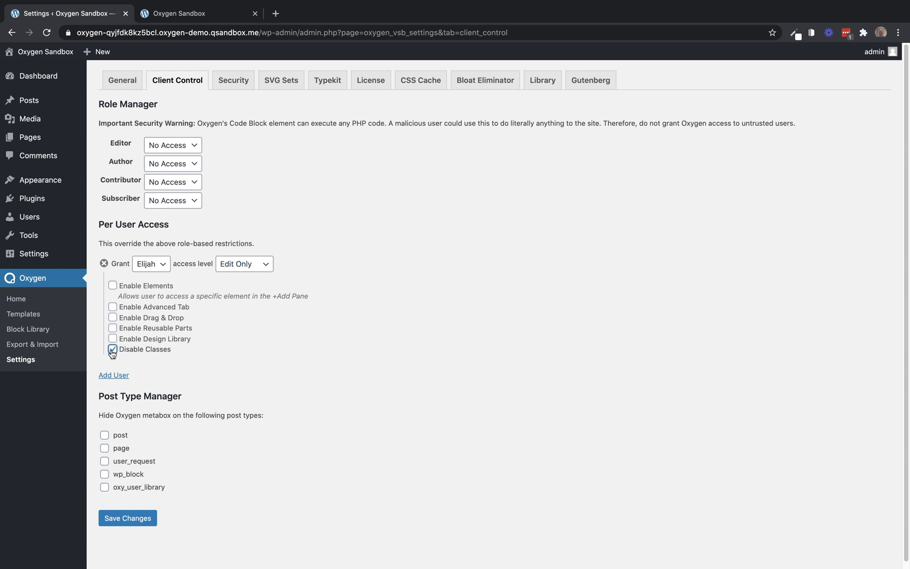
left_click(113, 339)
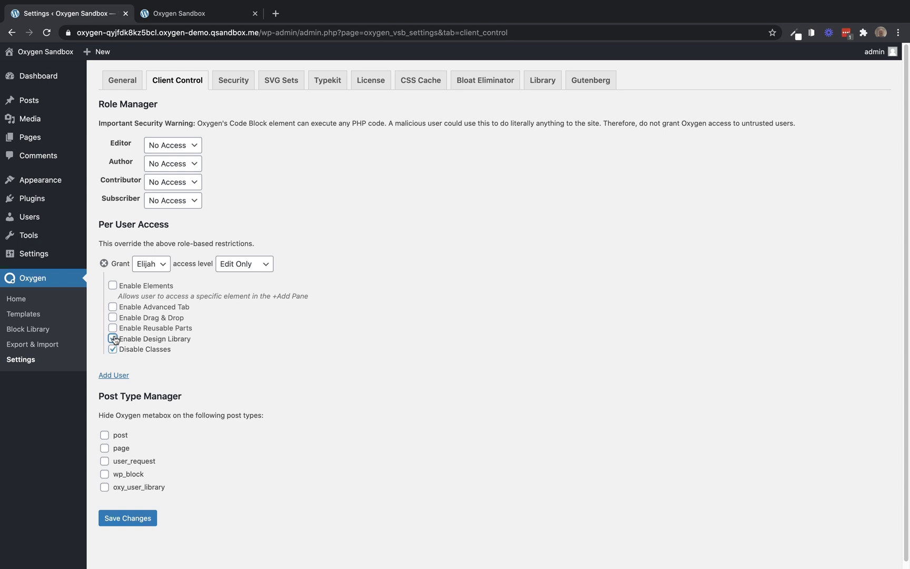
left_click(113, 319)
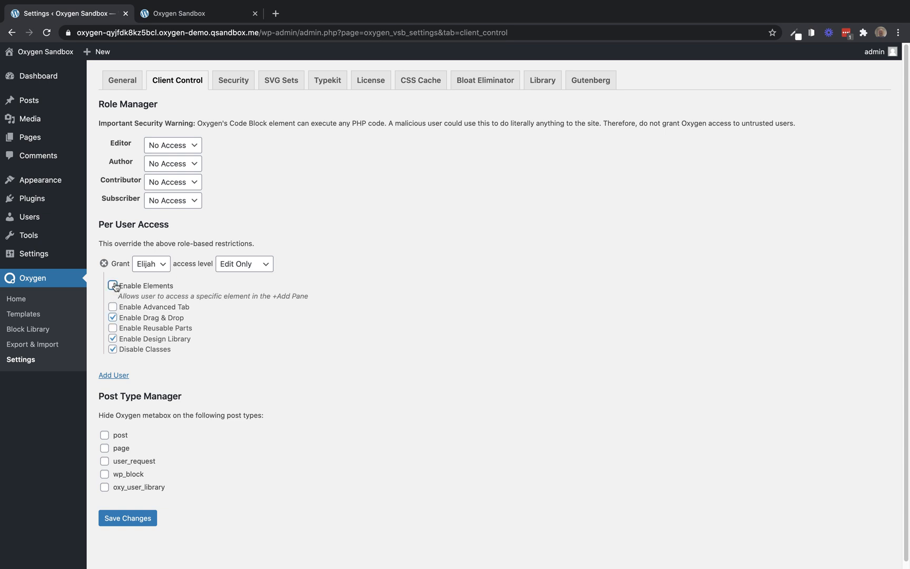
left_click(113, 286)
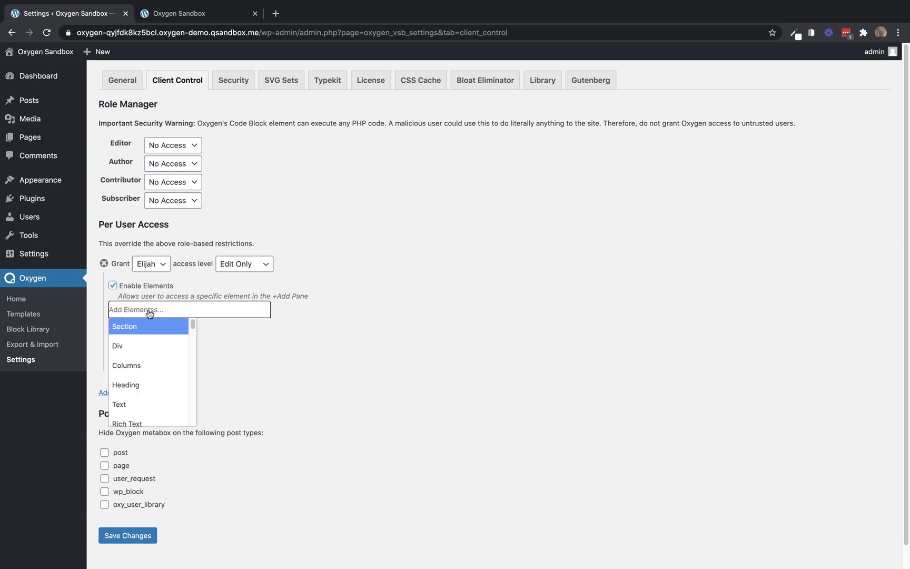
mouse_move(137, 374)
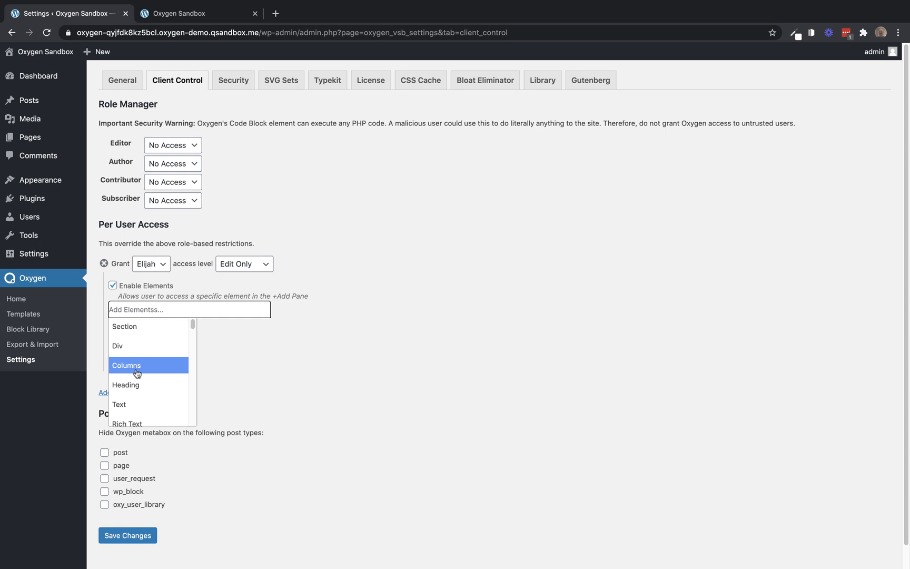
left_click(113, 285)
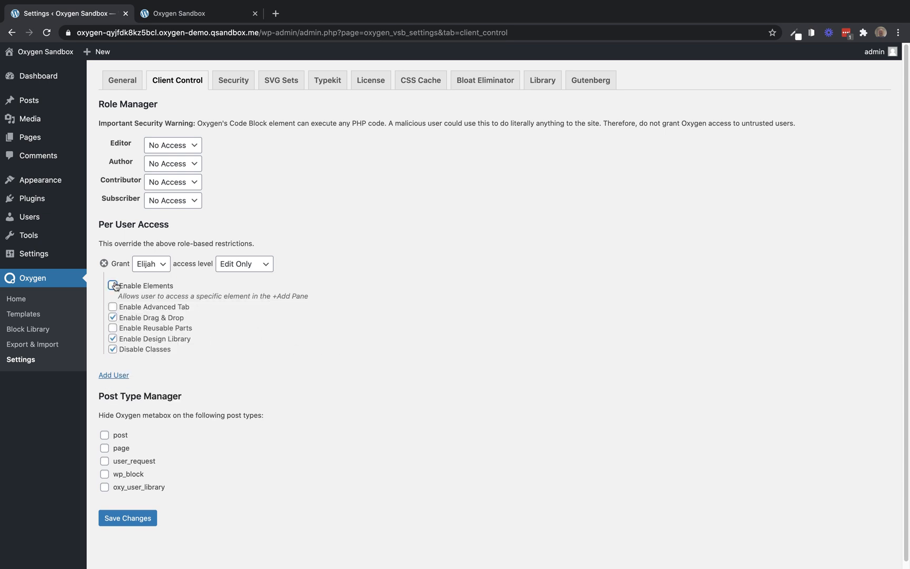
left_click(113, 286)
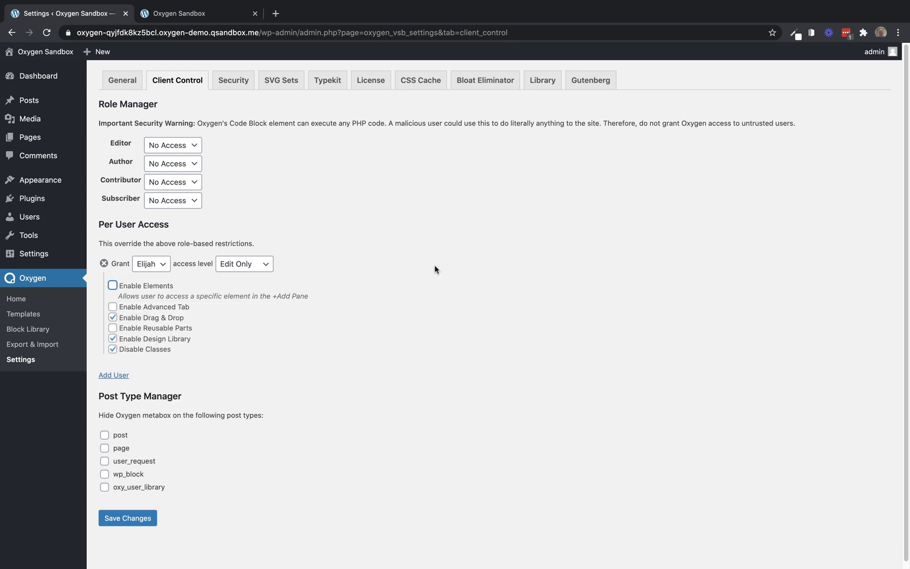
mouse_move(159, 419)
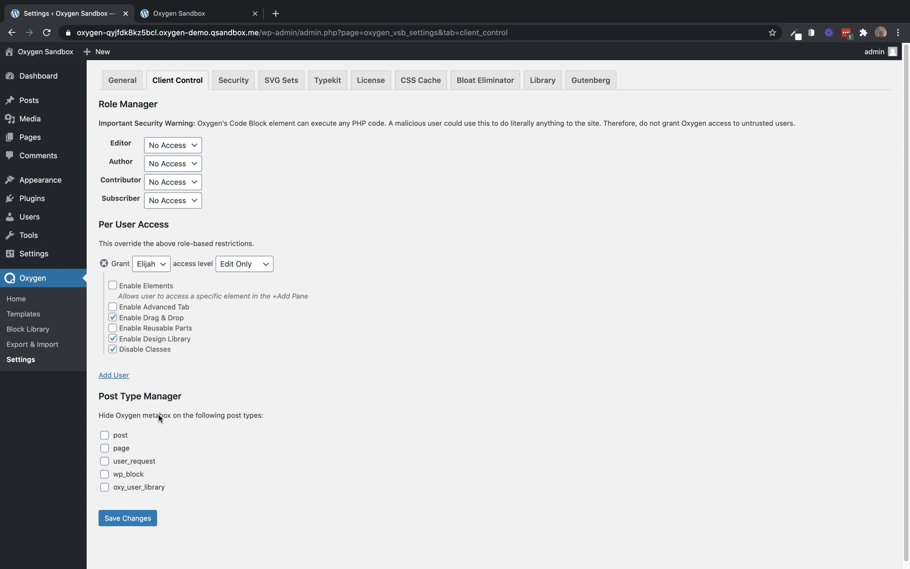
mouse_move(292, 346)
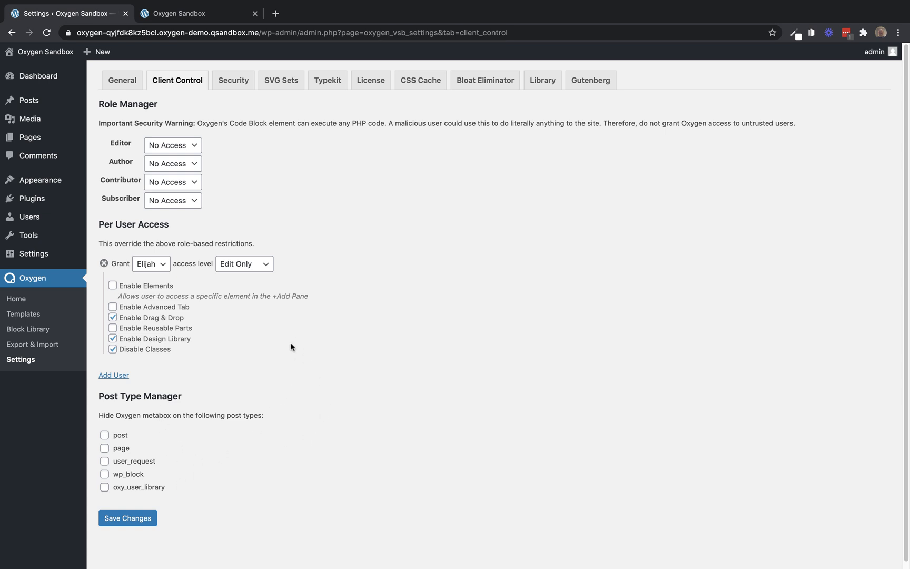
mouse_move(287, 352)
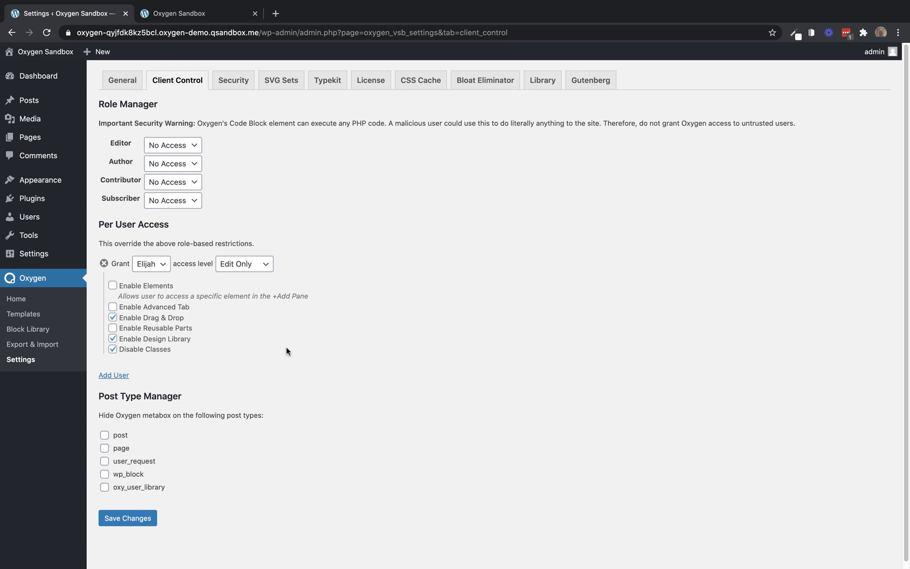
left_click(127, 518)
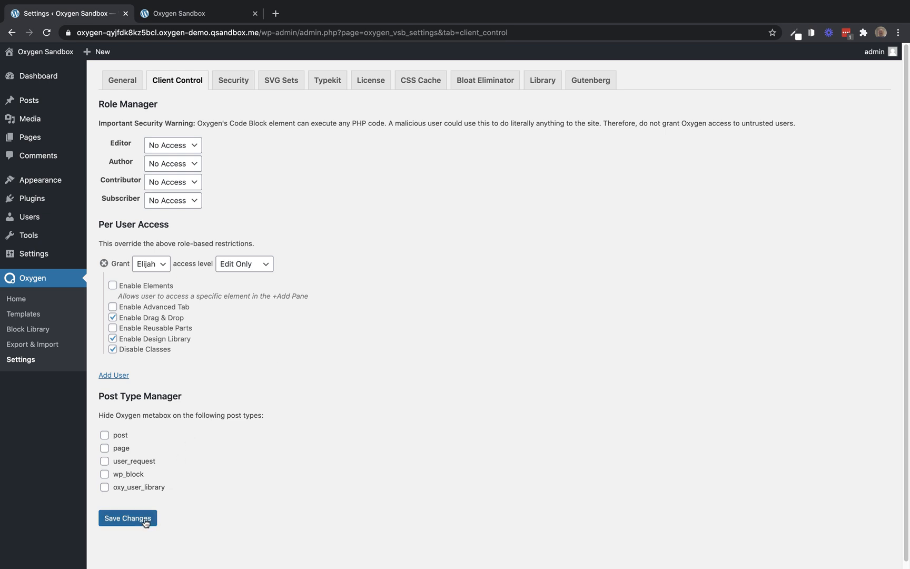
Step: Save the client control changes and go to the Oxygen templates list
left_click(128, 518)
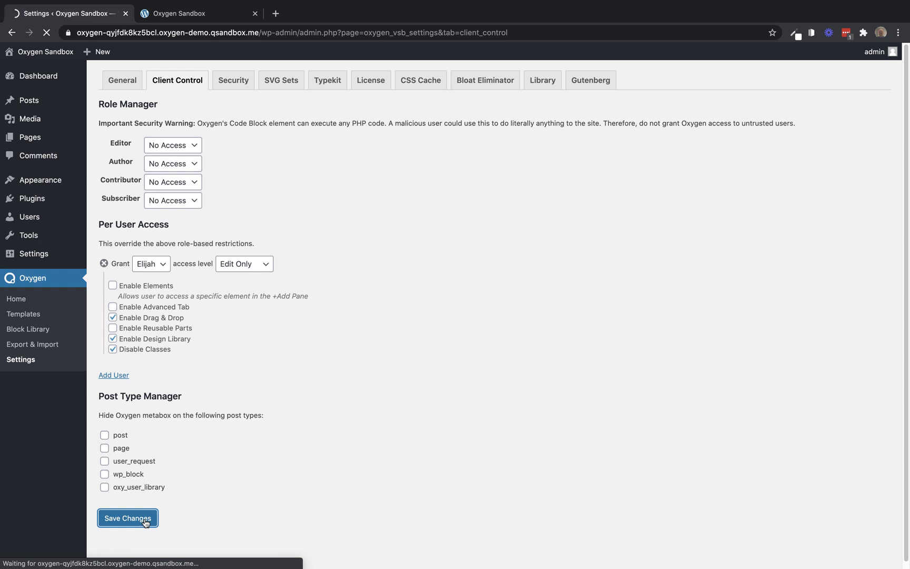
left_click(127, 519)
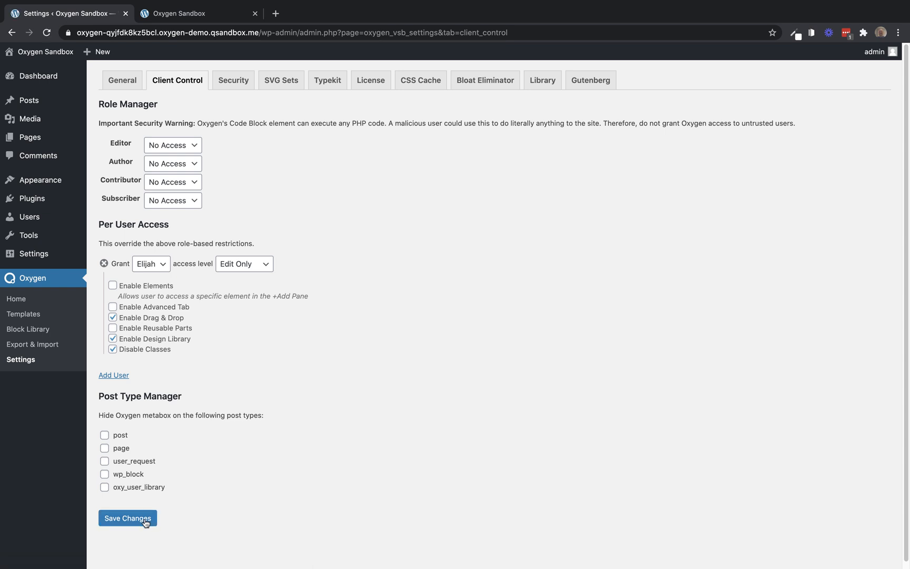
mouse_move(23, 314)
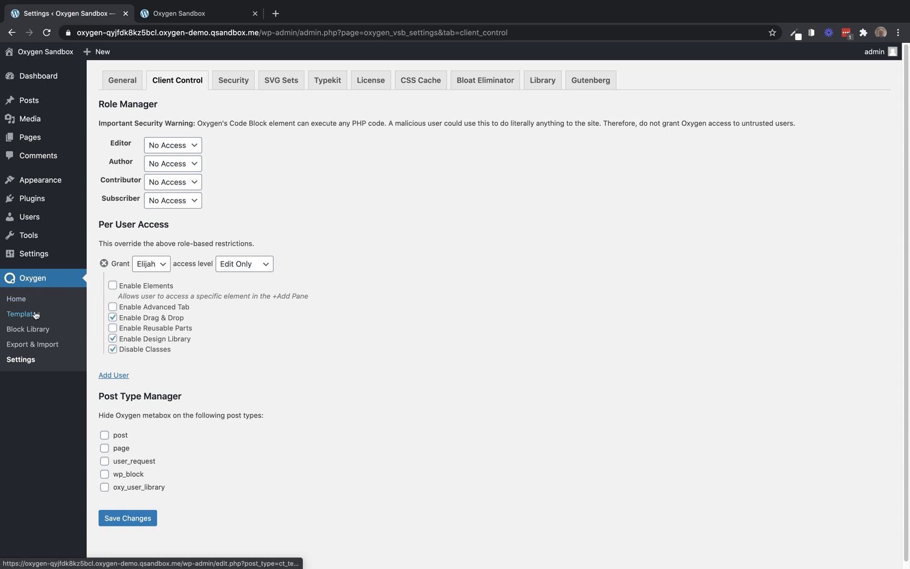
left_click(21, 314)
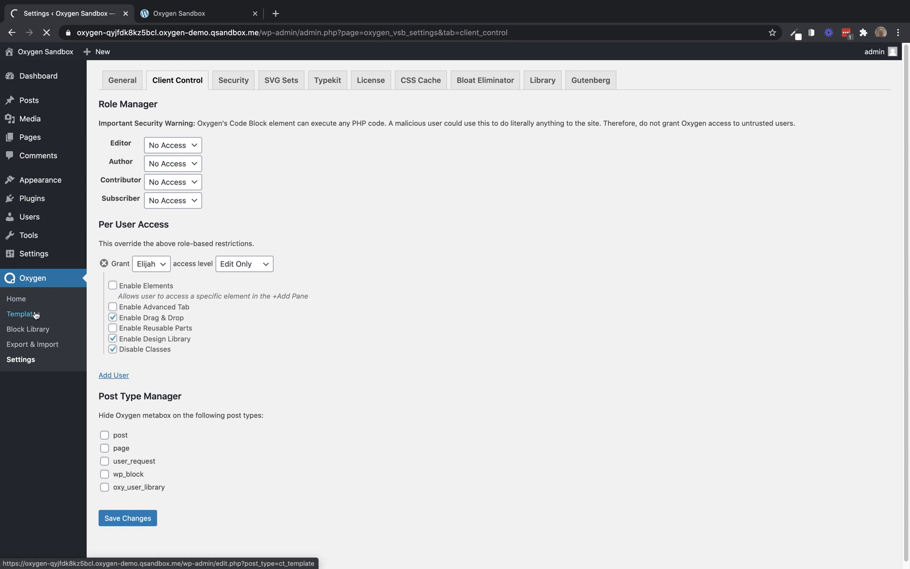
left_click(21, 314)
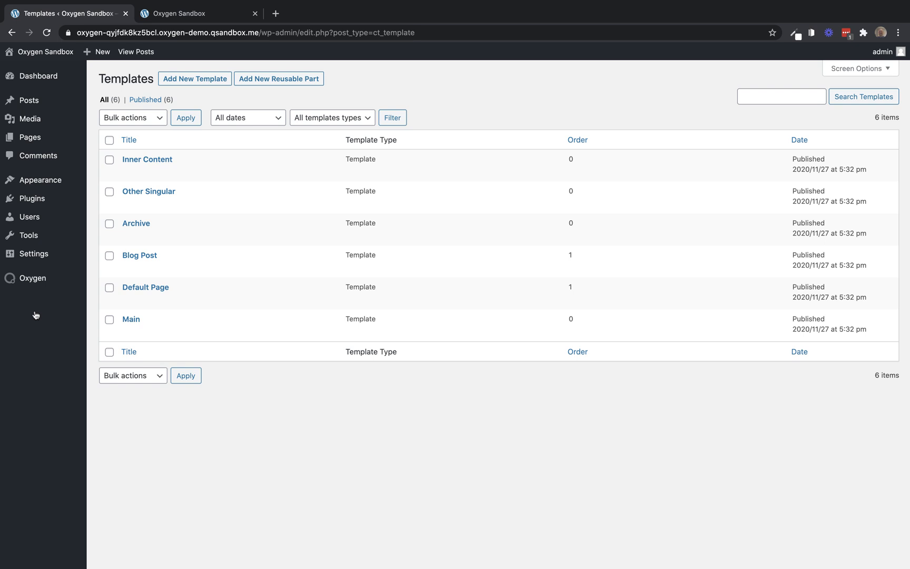
Step: Set the Main template to Lock Post In Edit Mode and update it
left_click(131, 319)
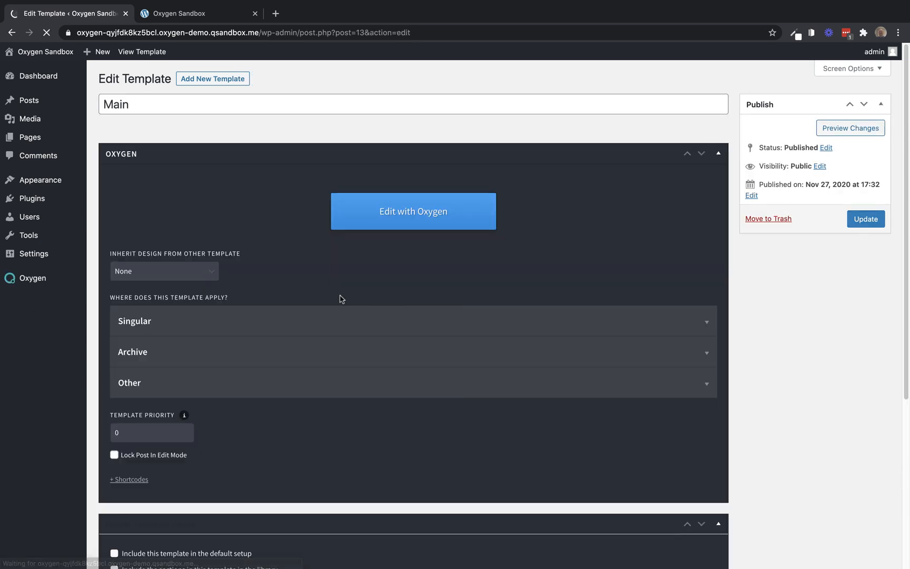
left_click(112, 455)
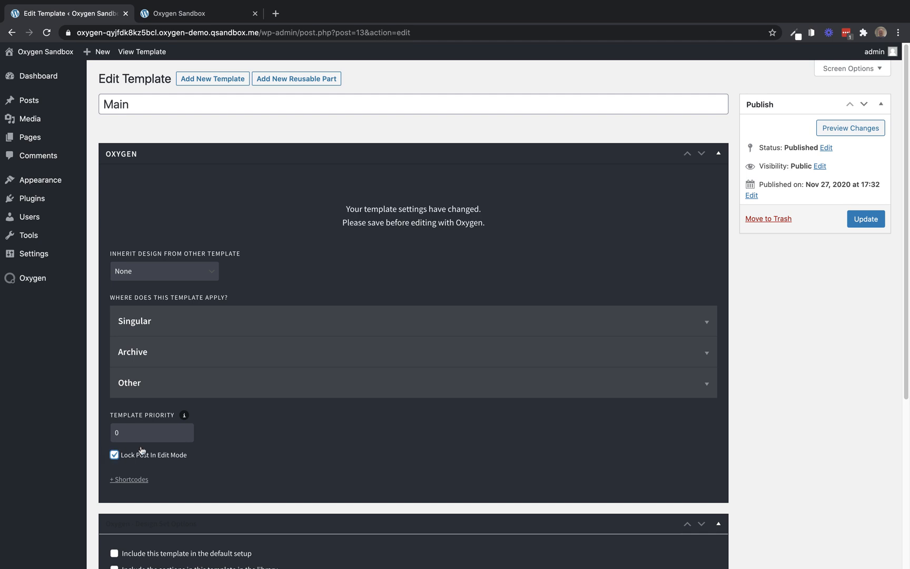
left_click(866, 219)
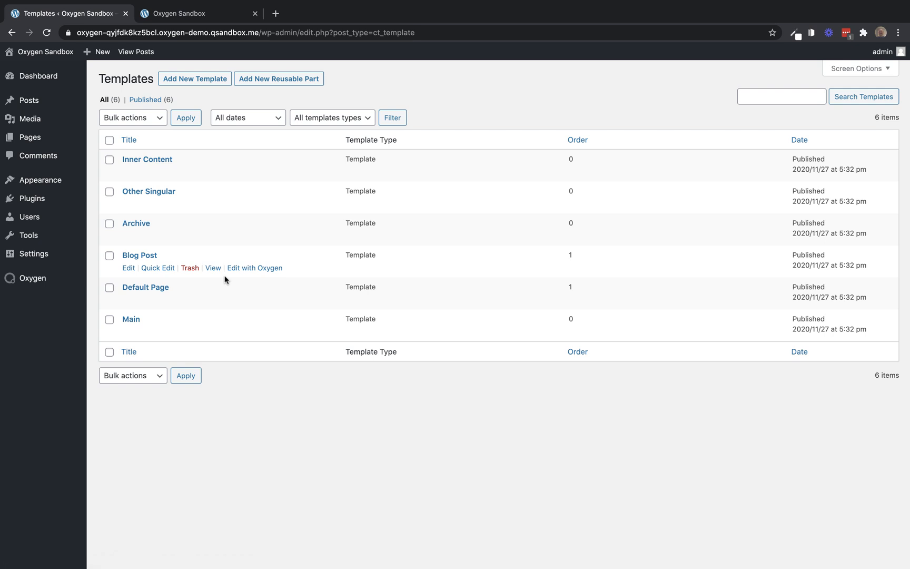
Step: Set the Default Page template to Lock Post In Edit Mode and update it
left_click(145, 287)
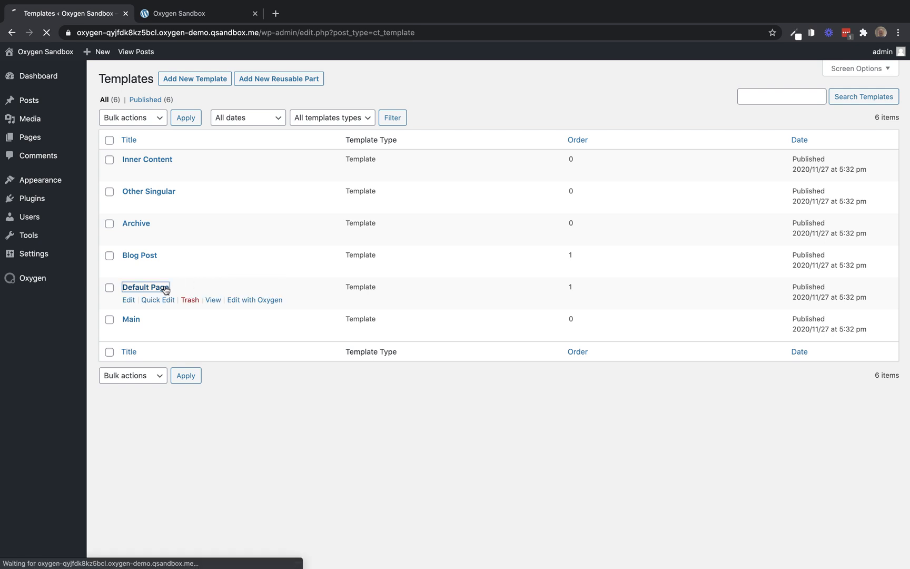
left_click(145, 287)
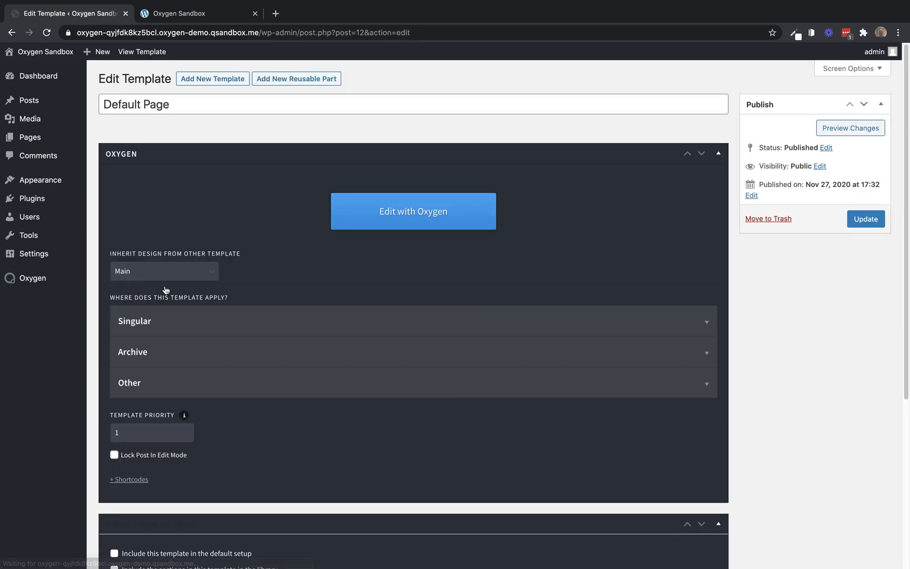
left_click(114, 455)
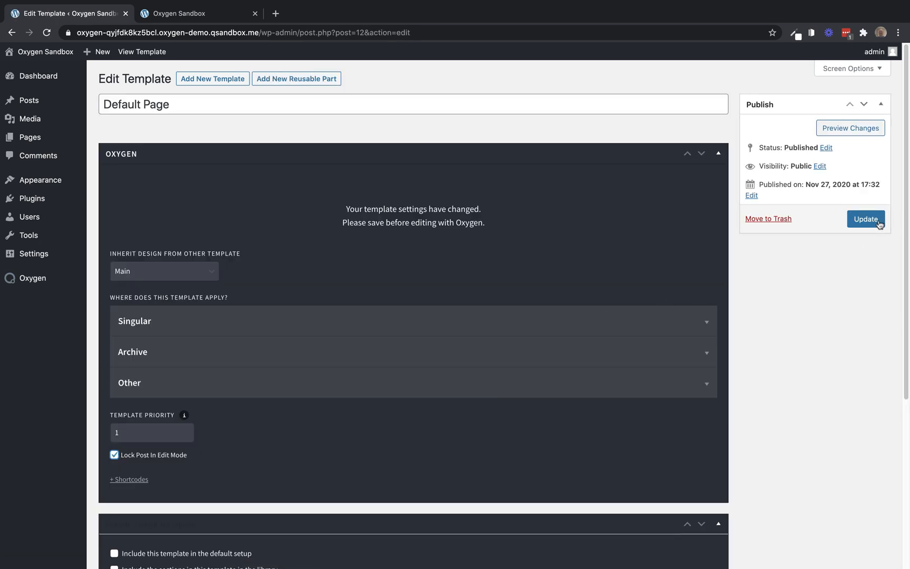
left_click(866, 219)
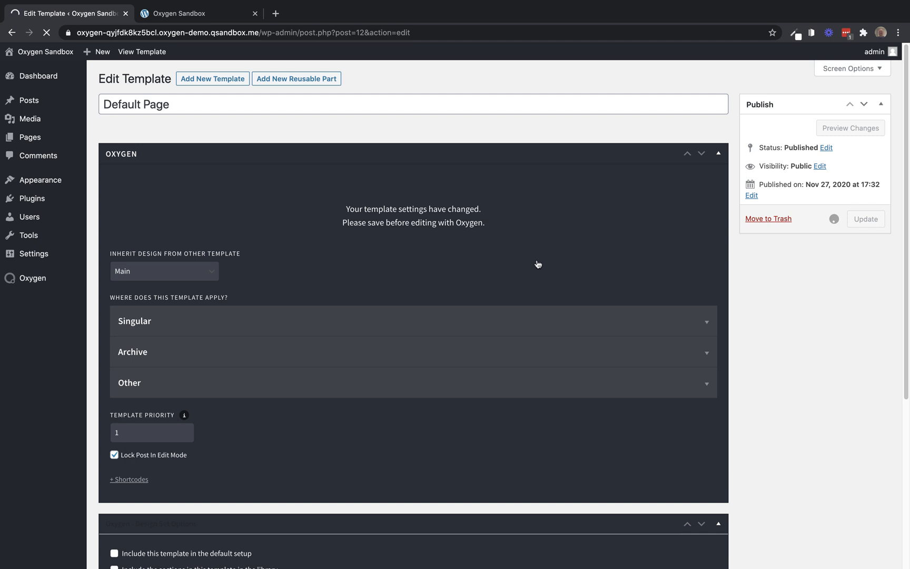
left_click(866, 218)
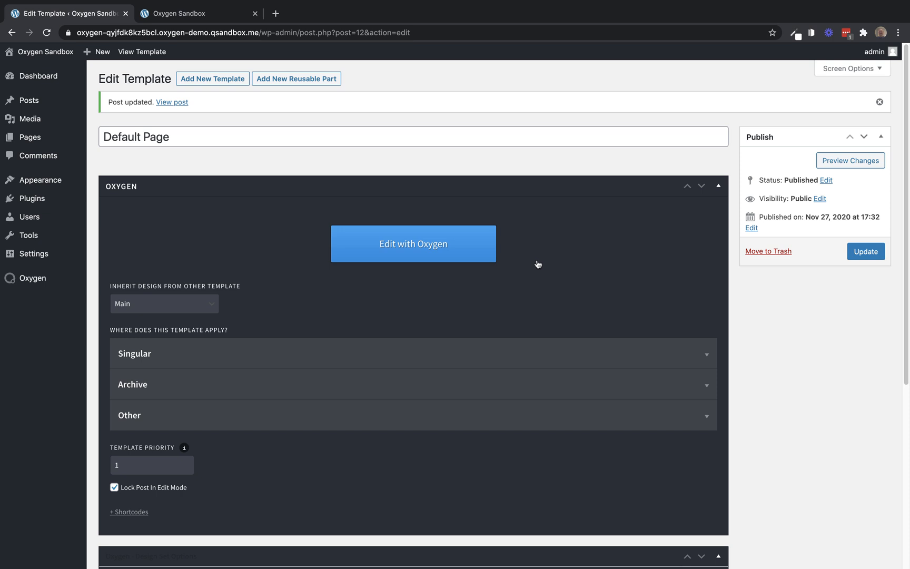
mouse_move(37, 139)
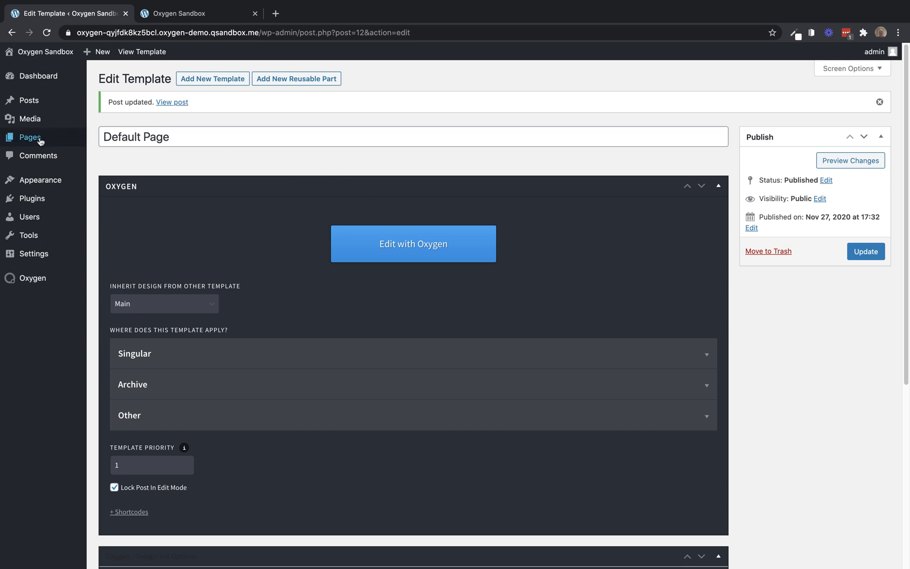
mouse_move(27, 137)
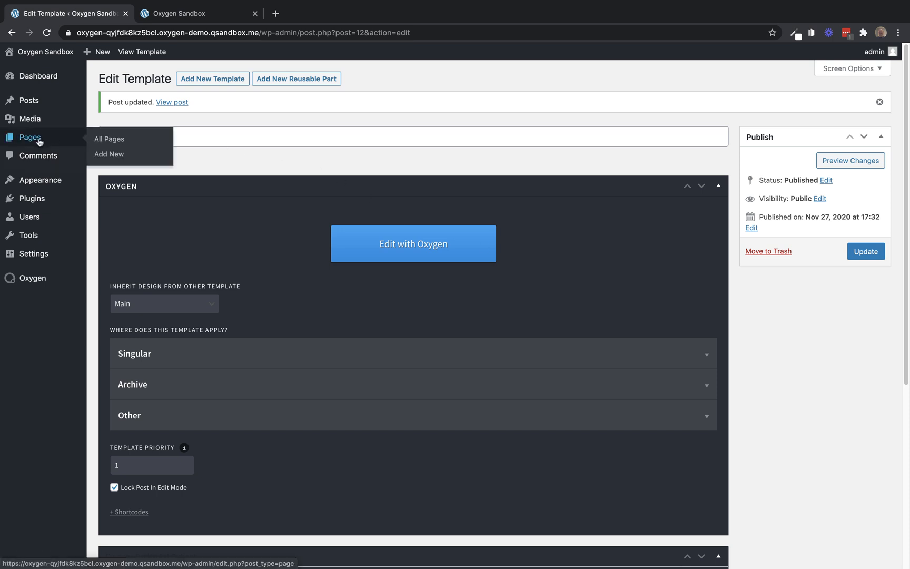
mouse_move(25, 241)
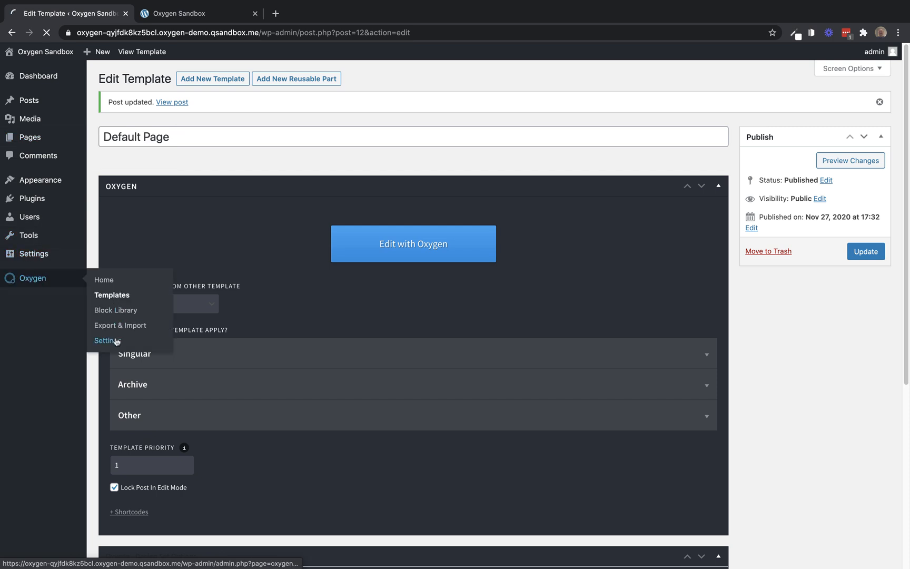
Step: Go to Oxygen Settings and show the Library settings
left_click(103, 340)
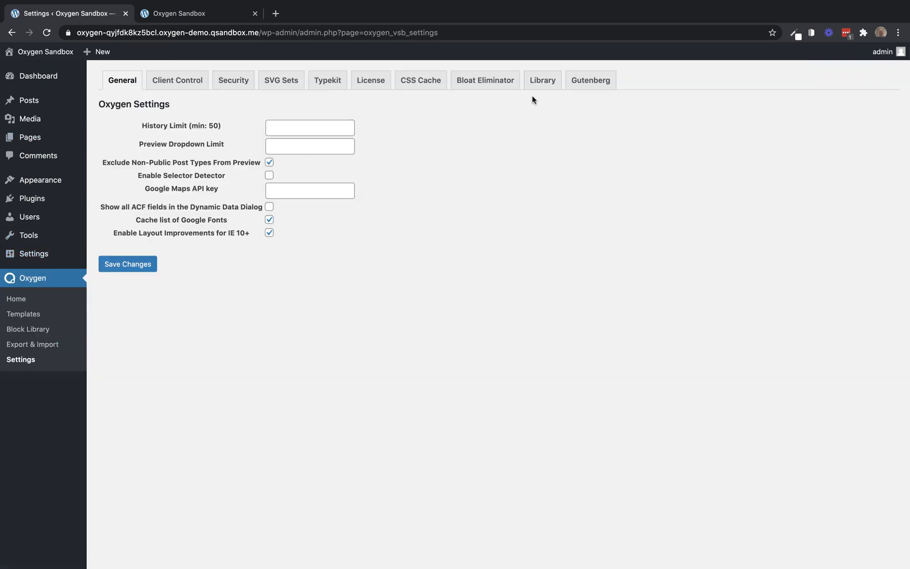
left_click(542, 80)
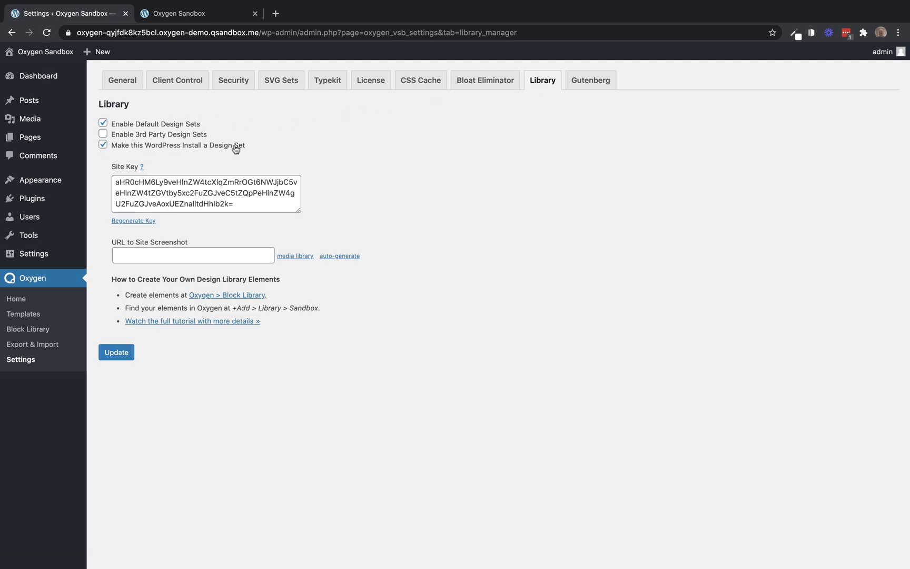
mouse_move(91, 142)
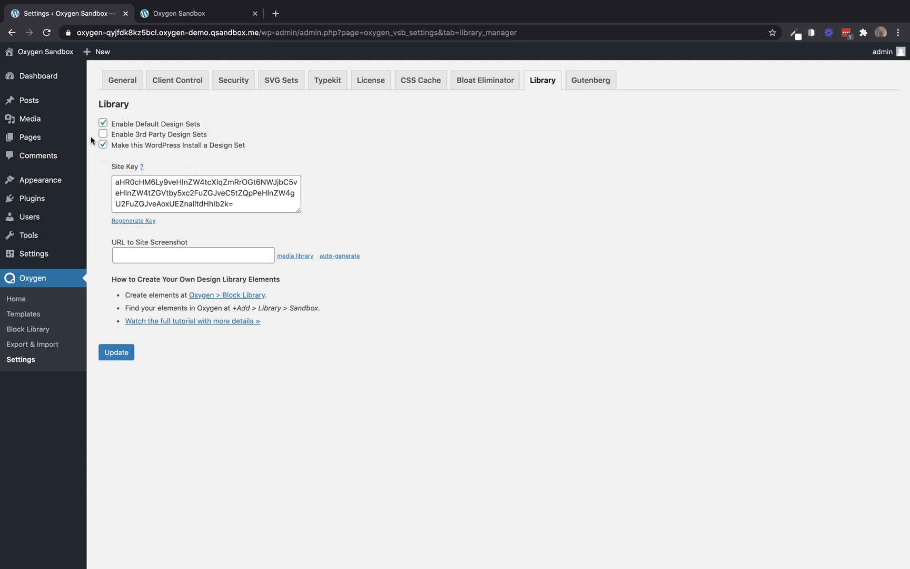
Step: Uncheck Enable Default Design Sets while keeping this install as a design set
left_click(103, 125)
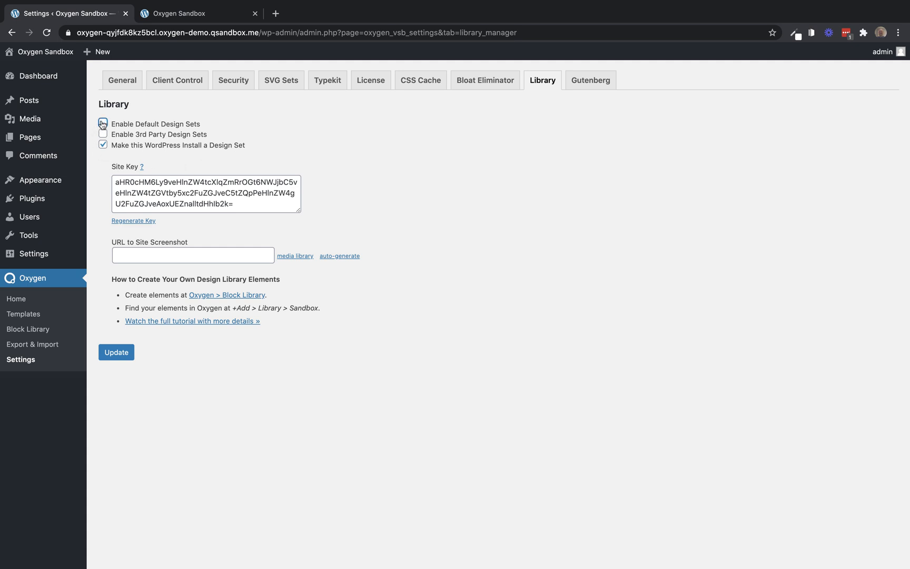
left_click(103, 124)
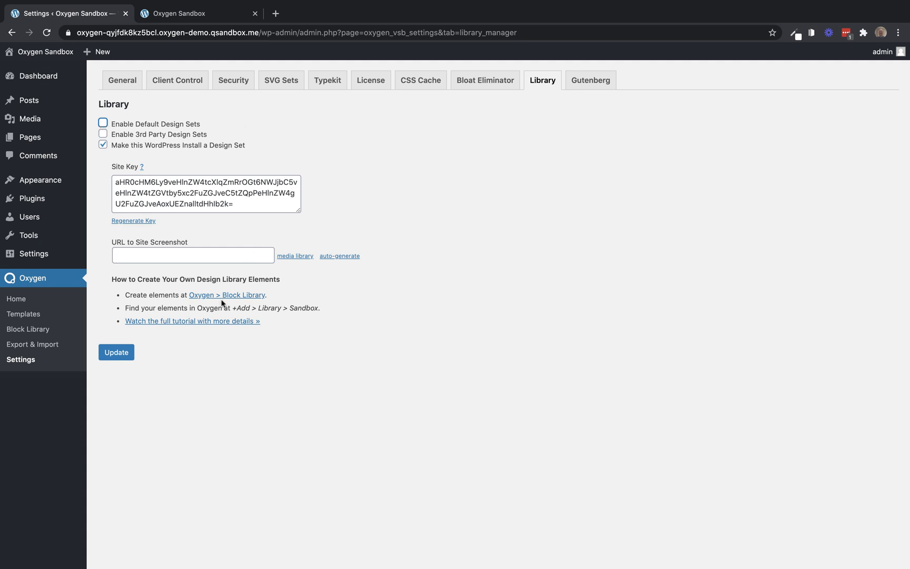
left_click(116, 353)
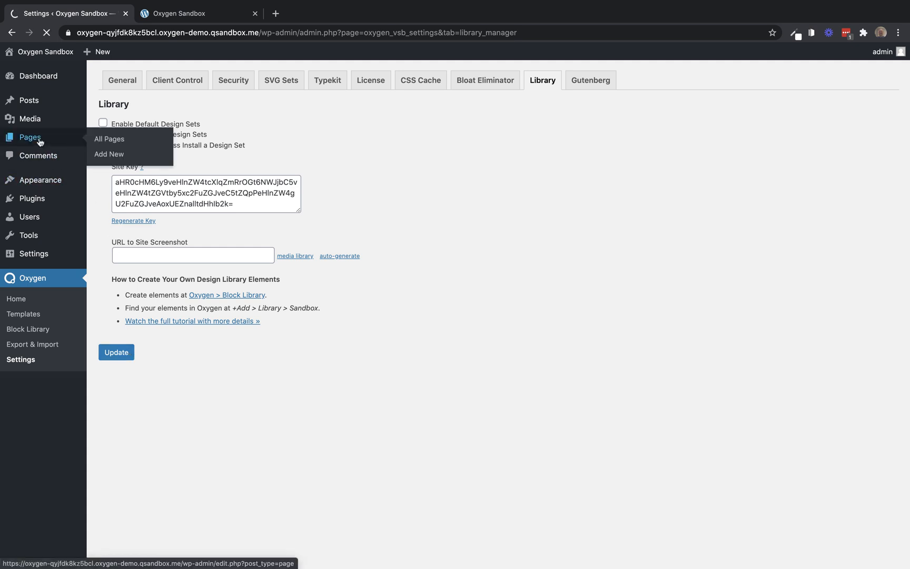
Step: From Pages, bring up the Home front page in the editor, dismissing the welcome message
left_click(109, 139)
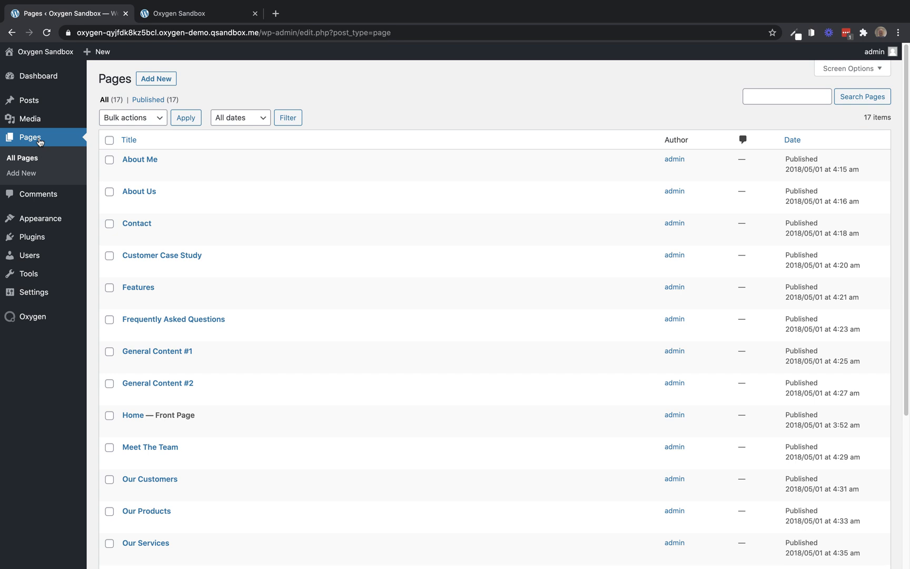
mouse_move(148, 413)
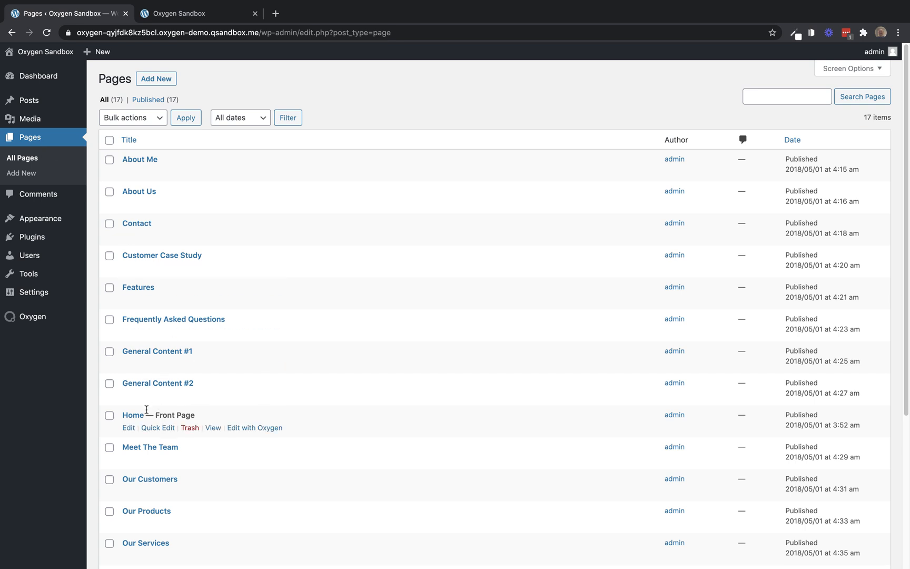
left_click(133, 415)
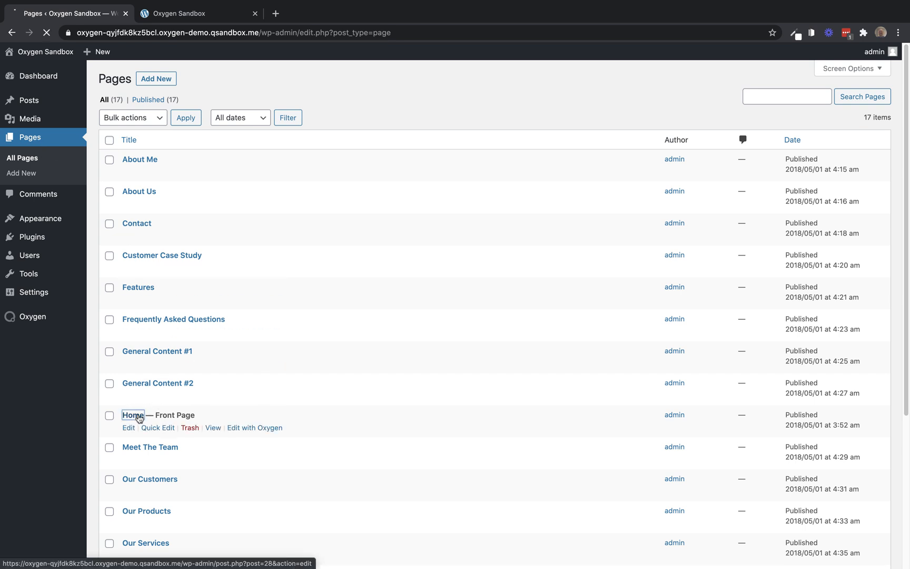
left_click(133, 415)
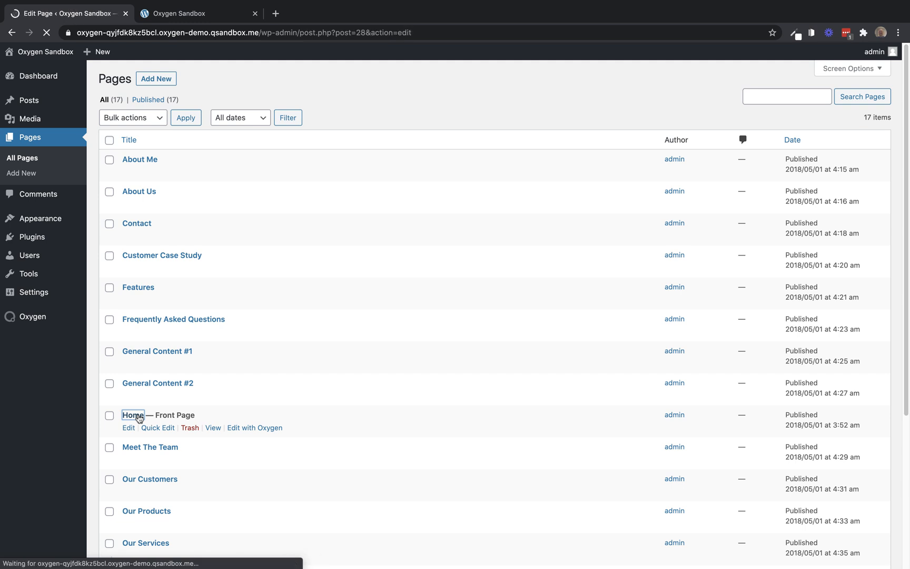
left_click(129, 427)
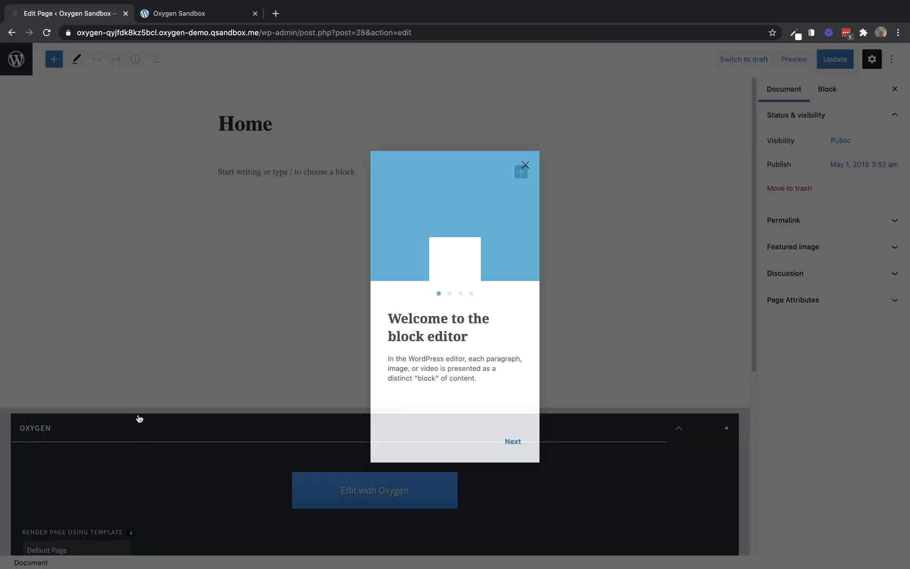
left_click(523, 165)
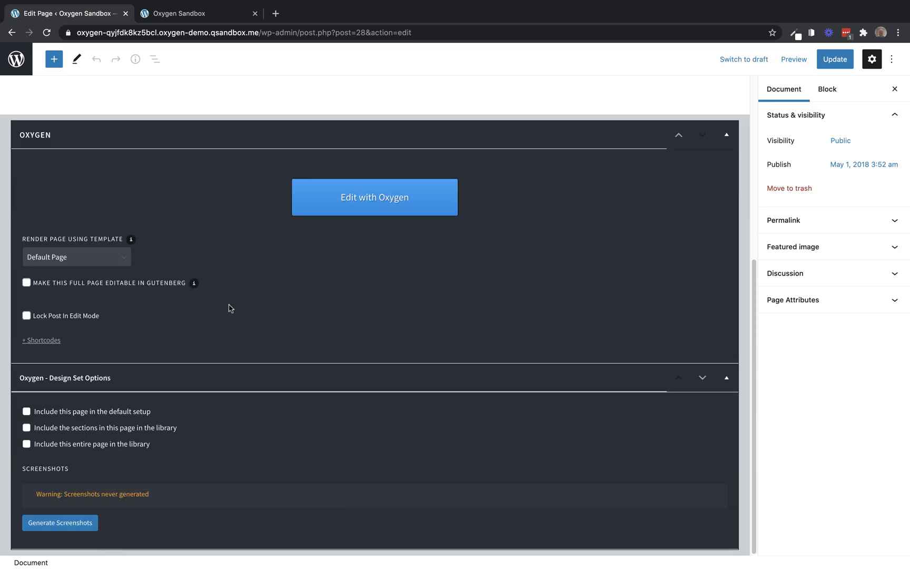
mouse_move(65, 435)
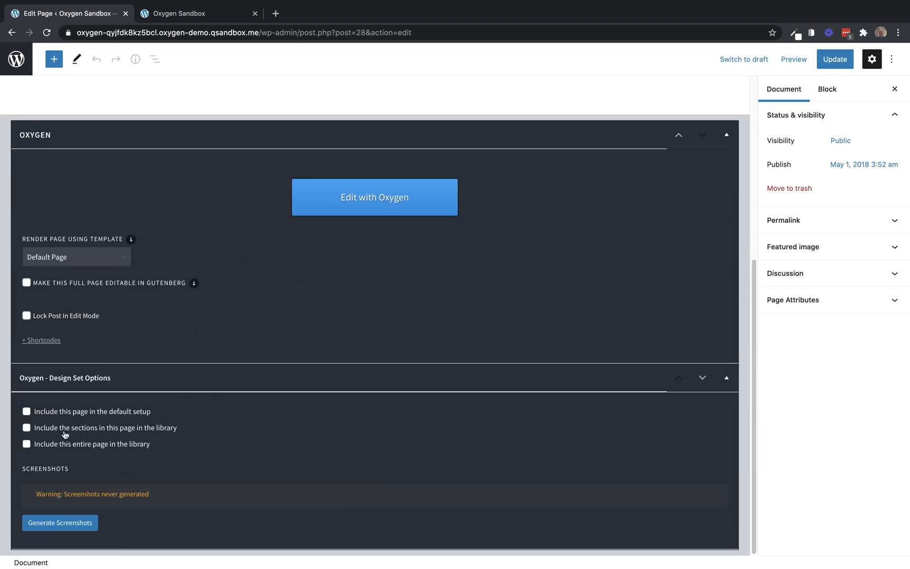
Step: Include this page's sections in the library, update the page and edit it with Oxygen
left_click(26, 428)
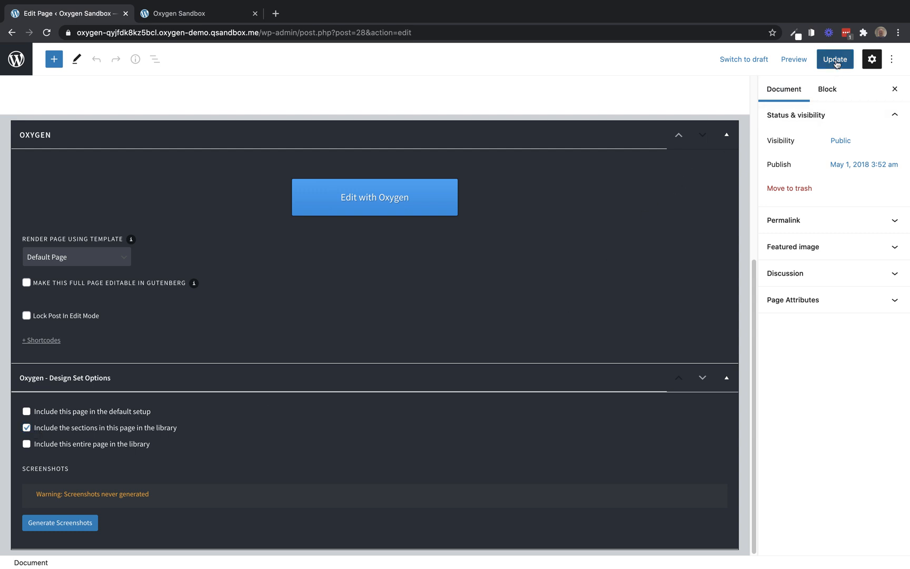
left_click(836, 59)
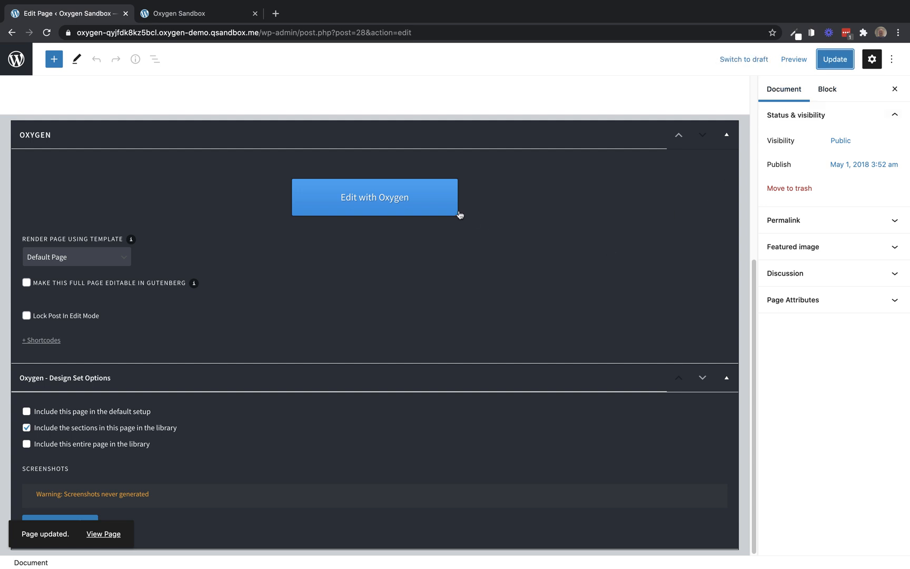
left_click(375, 197)
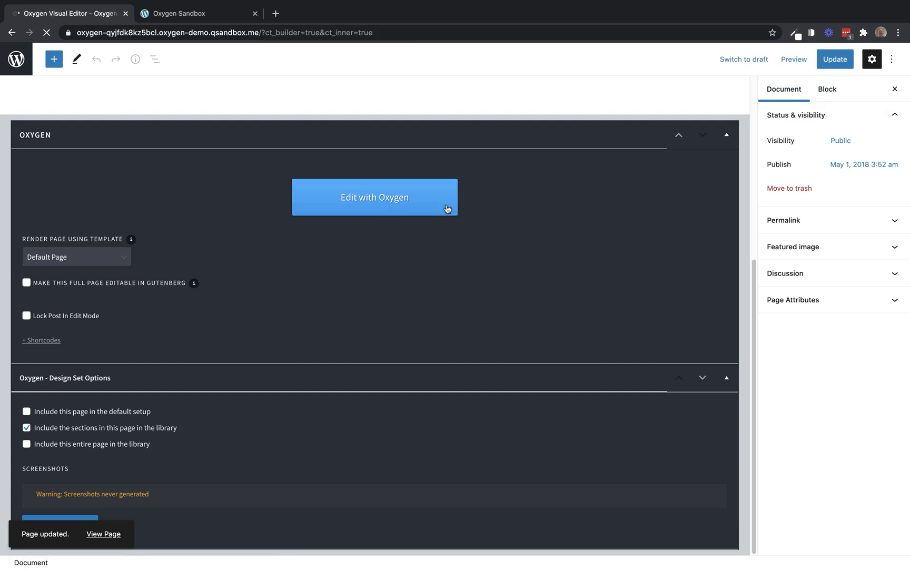
Step: Let the Oxygen editor load Home and scroll to the Testimonials heading and three cards
left_click(375, 197)
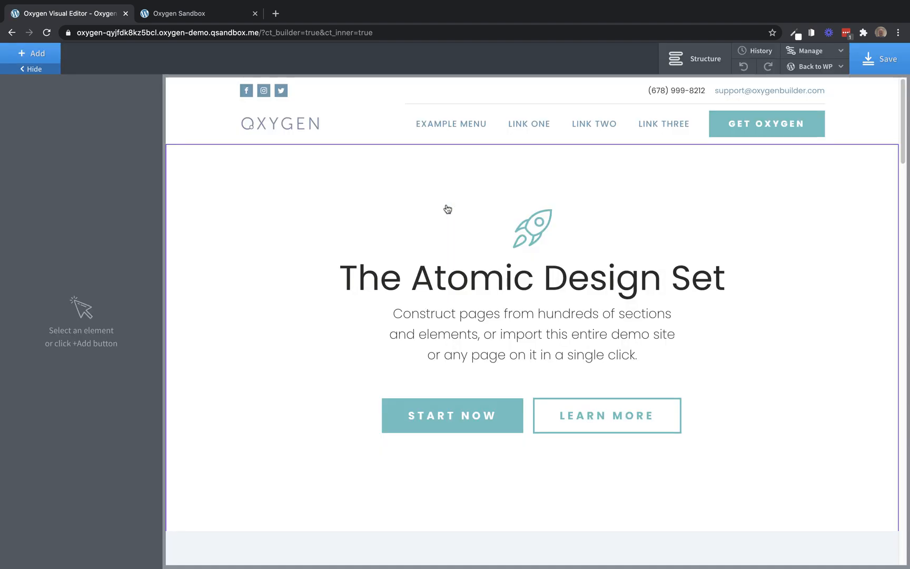
scroll("down", 3)
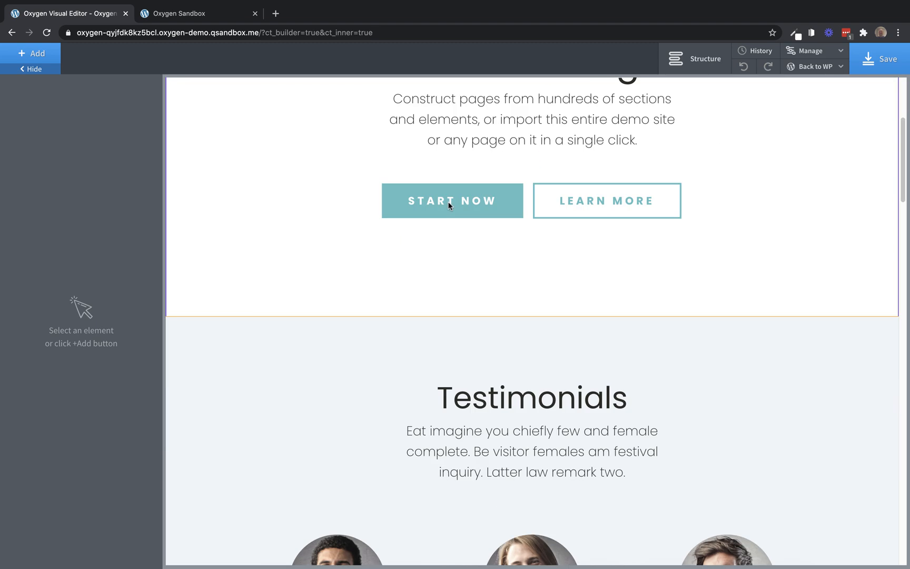
scroll("down", 3)
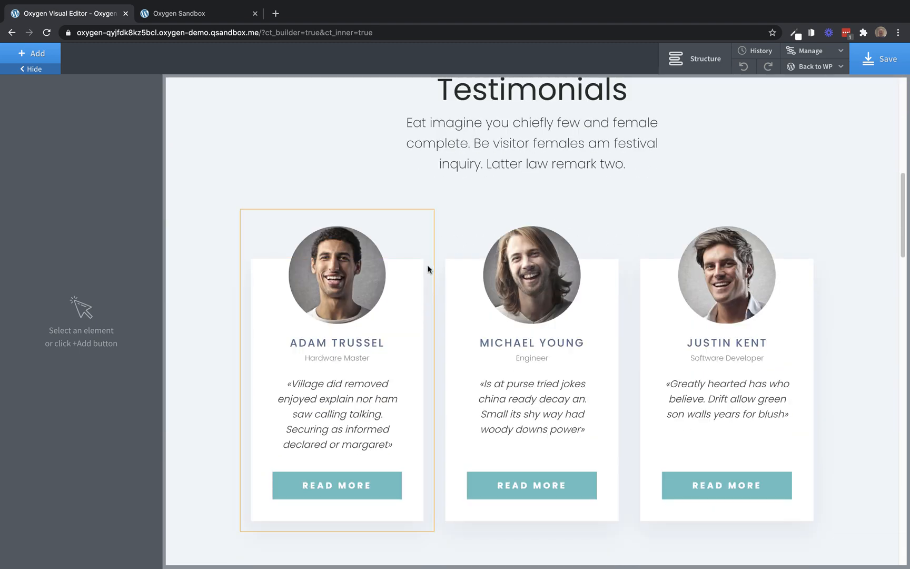
left_click(532, 276)
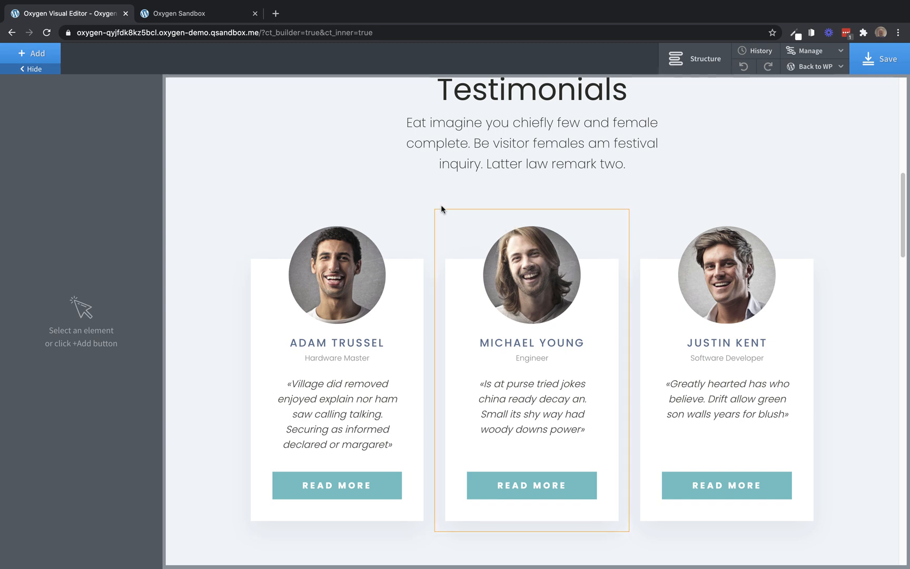
left_click(531, 143)
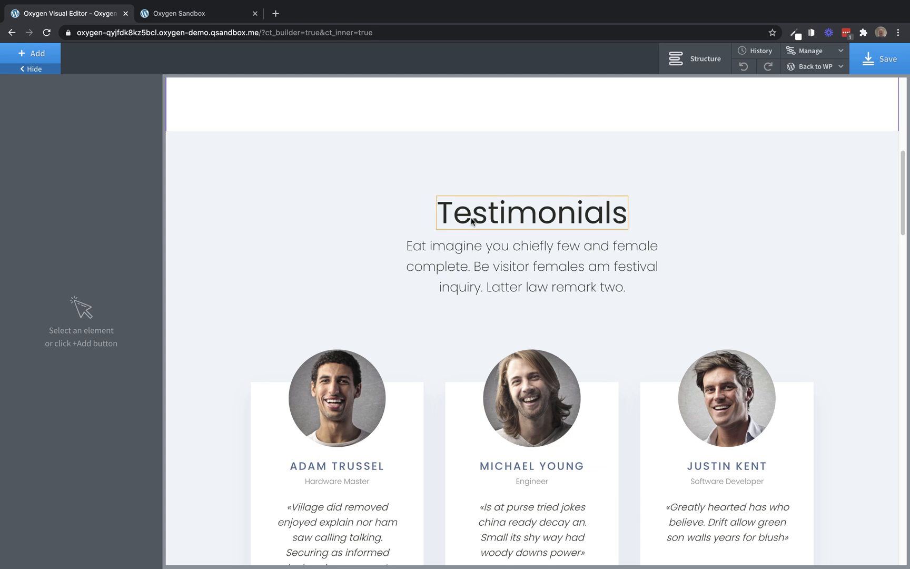
mouse_move(484, 234)
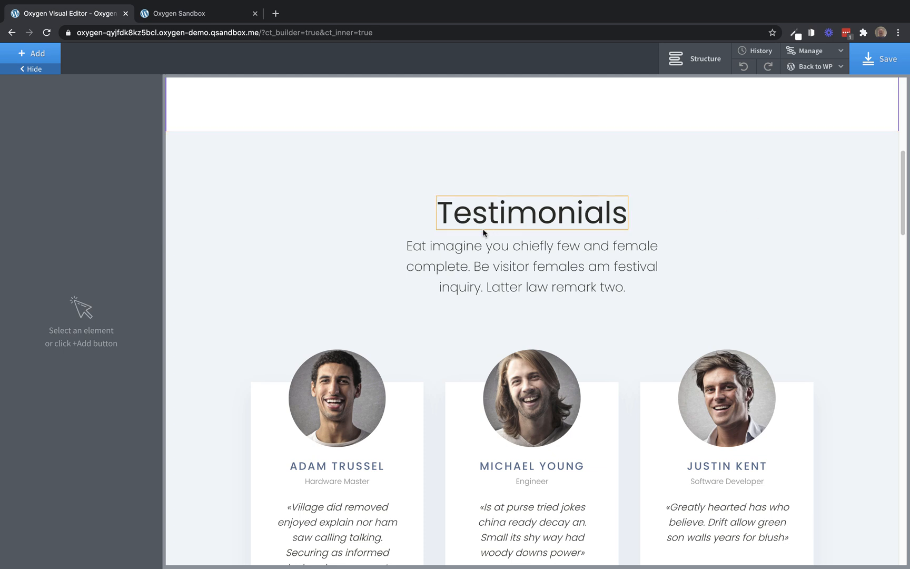
scroll("down", 3)
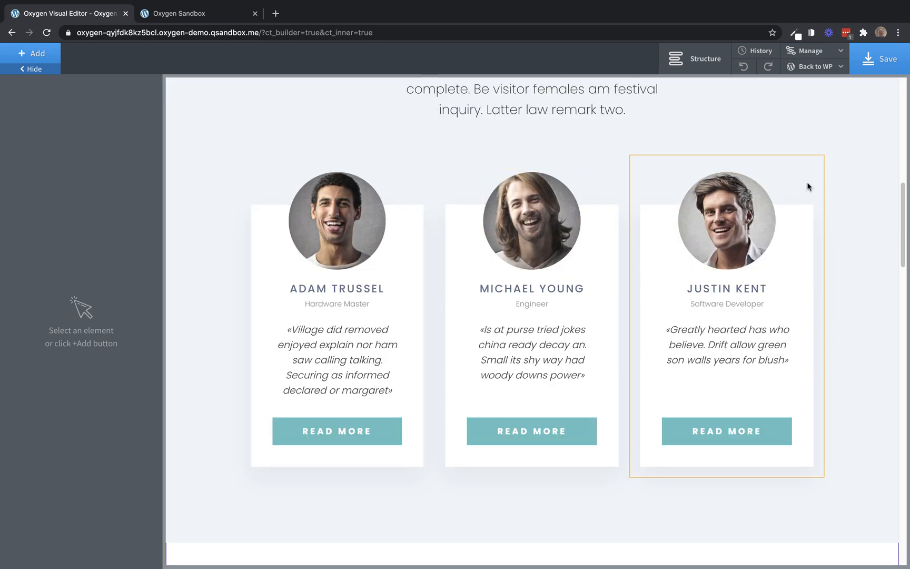
scroll("up", 3)
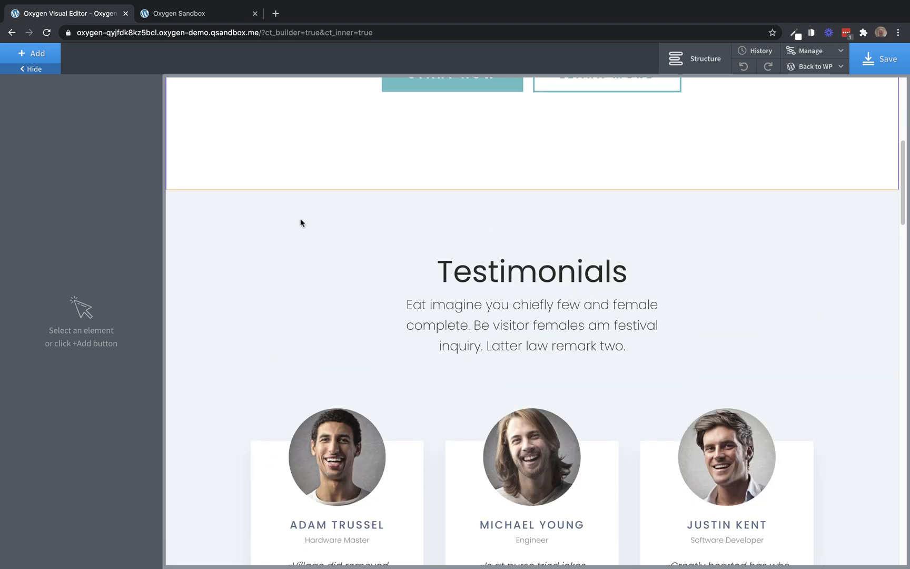
Step: Move the Testimonials heading and text into the empty section with centred horizontal item alignment
left_click(31, 53)
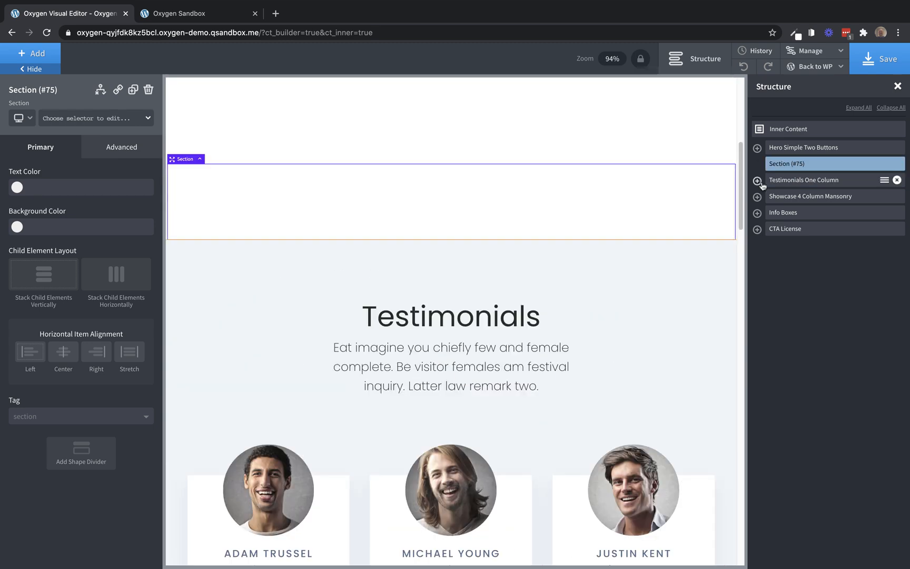
left_click(758, 180)
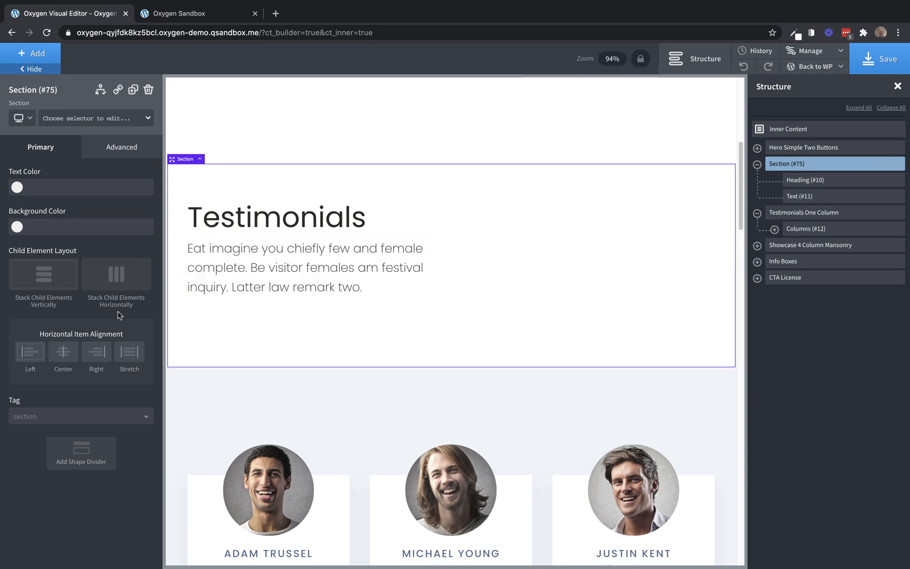
left_click(63, 352)
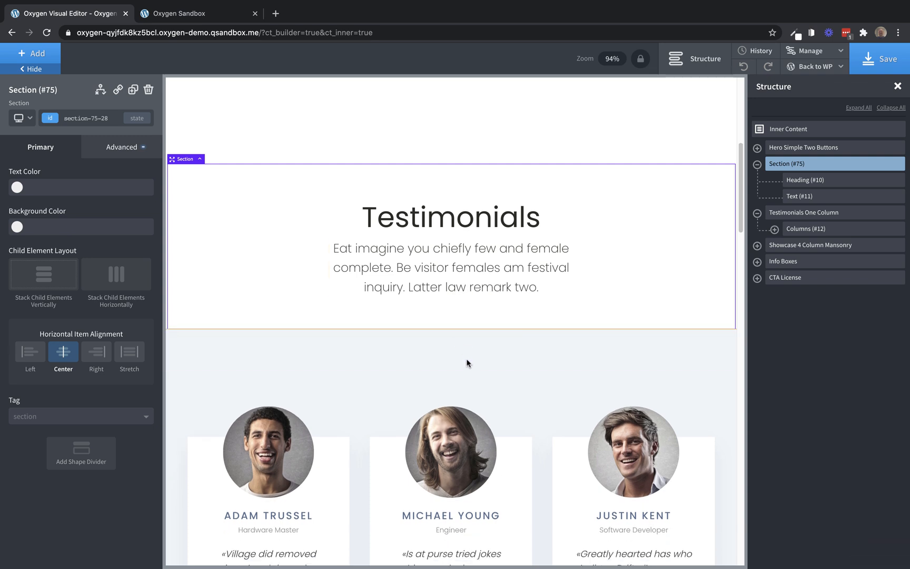
Step: Give the heading section the atomic Catskill White background colour
left_click(804, 213)
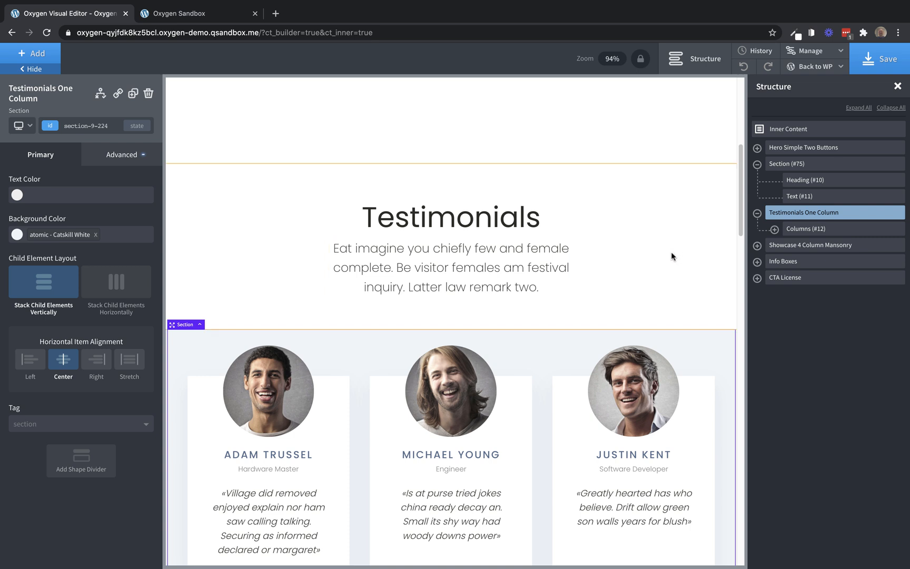
mouse_move(260, 308)
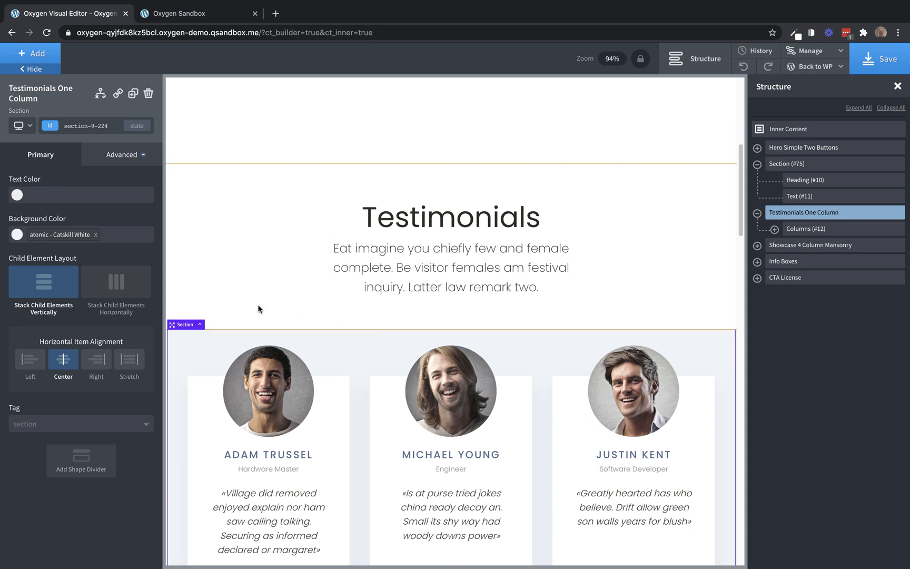
mouse_move(46, 240)
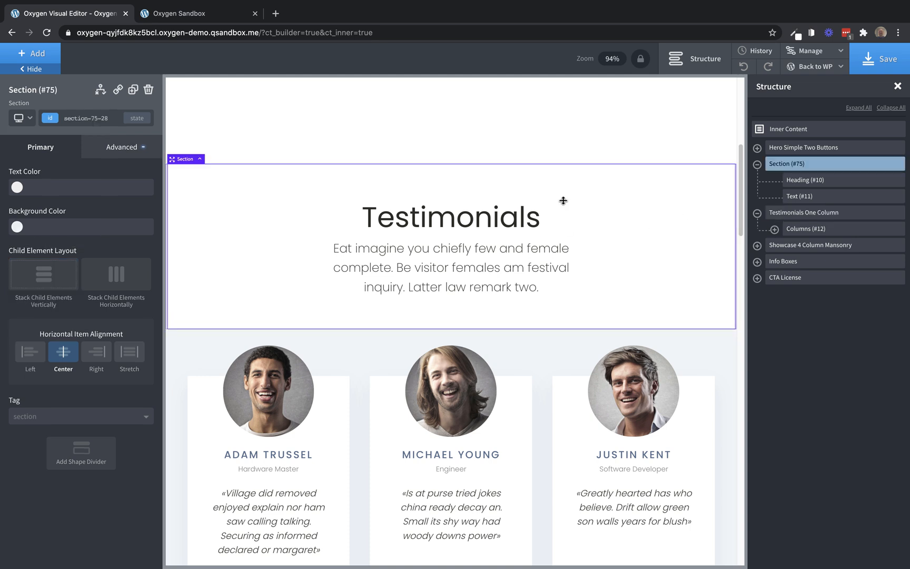
left_click(17, 226)
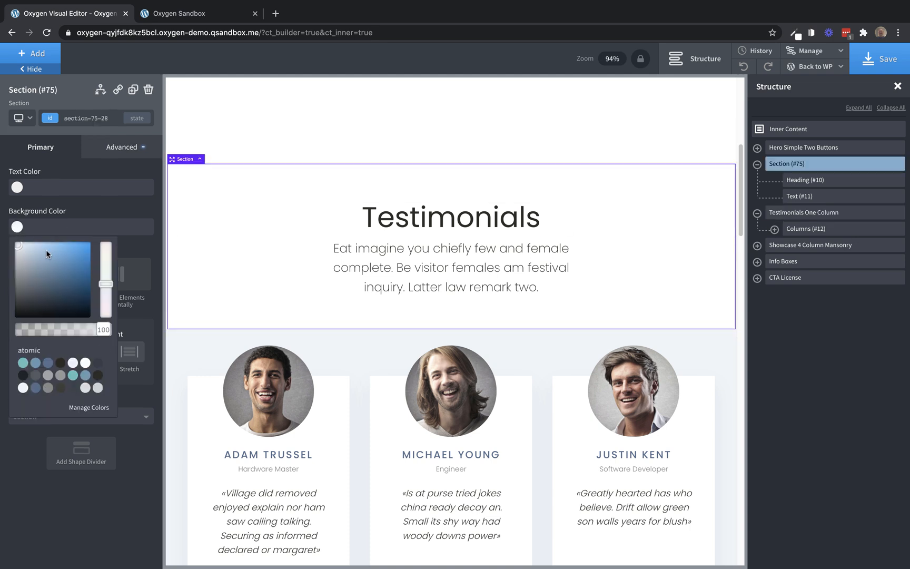
left_click(23, 389)
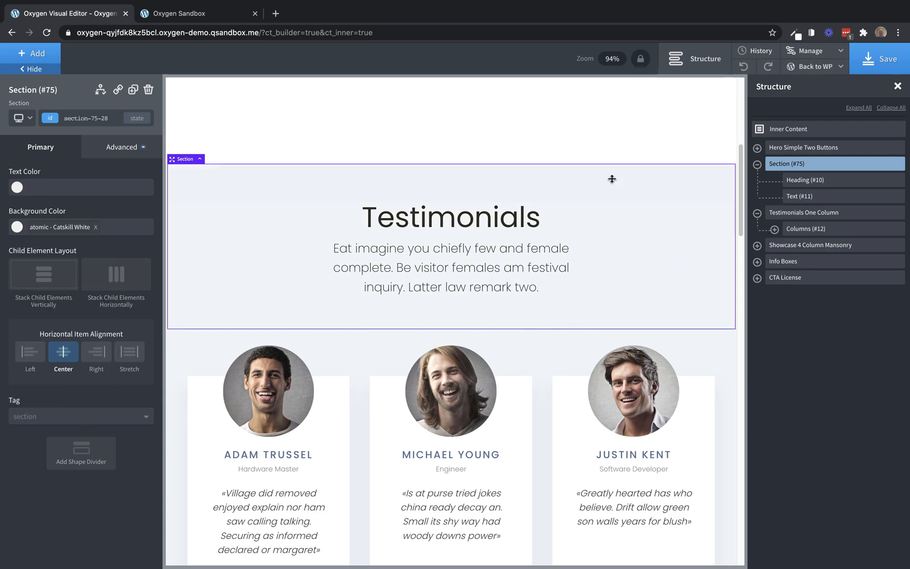
Step: Categorize the Testimonials One Column cards section into a design-set category
scroll("down", 3)
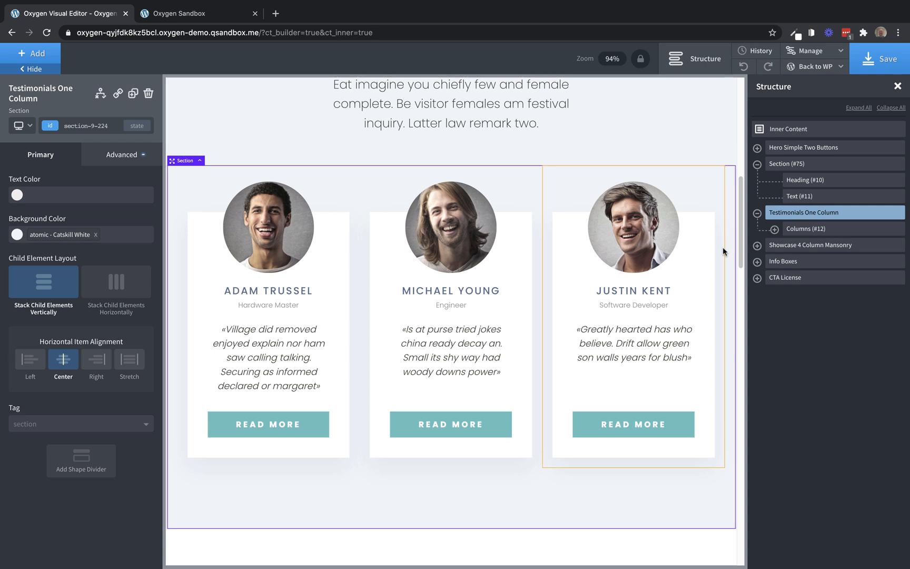
mouse_move(889, 219)
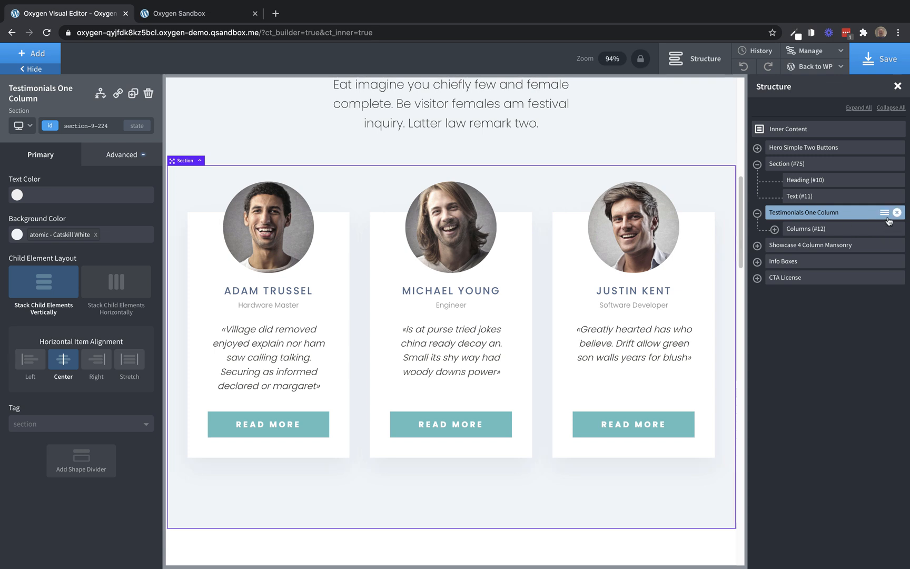
left_click(885, 213)
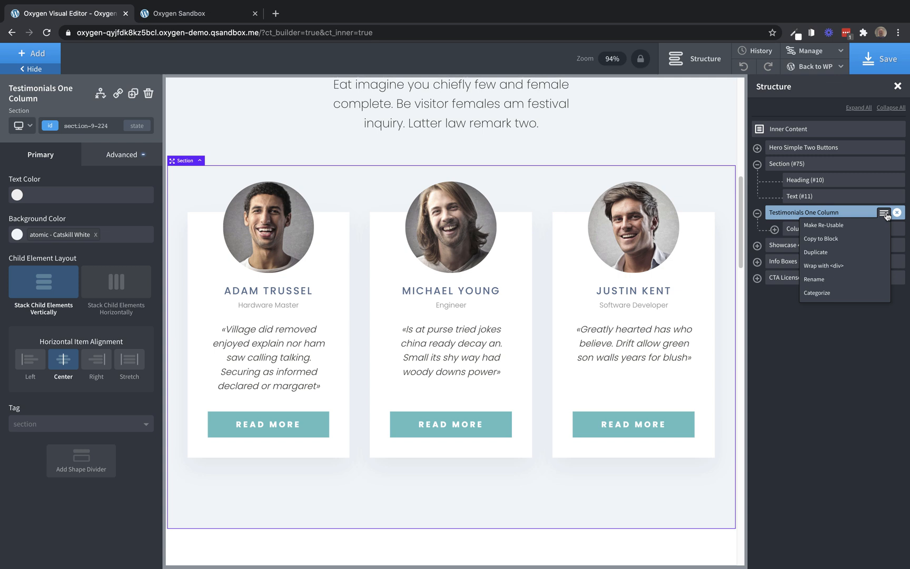
mouse_move(829, 283)
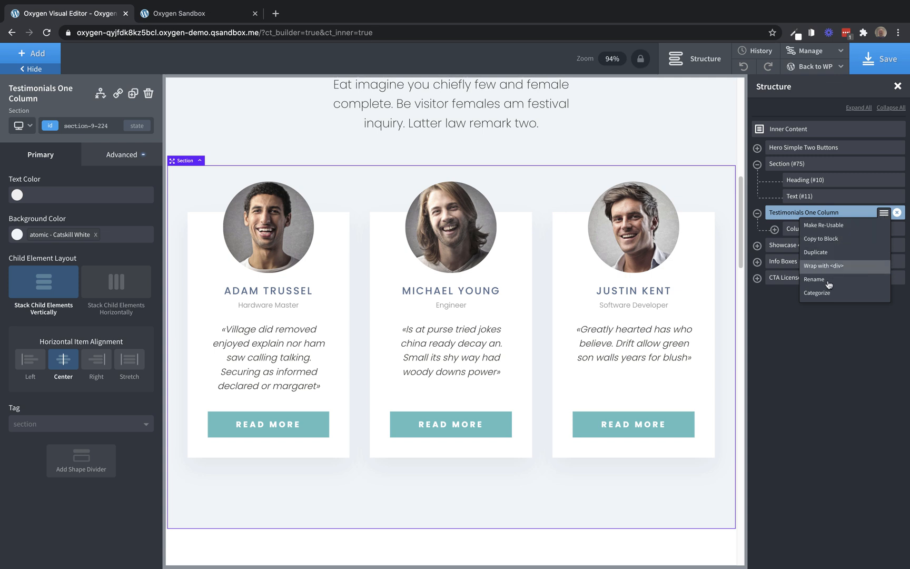
left_click(818, 293)
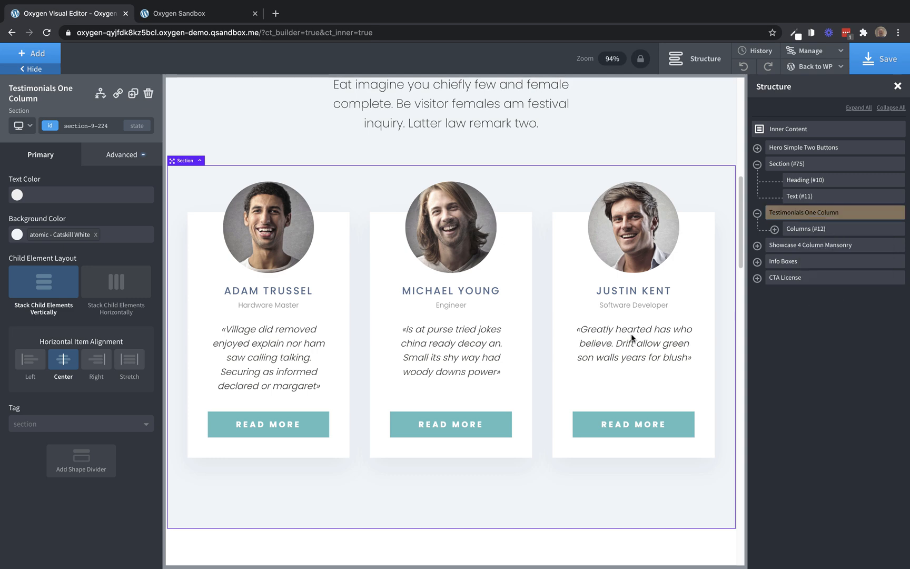
Step: Scroll down through the showcase, info boxes, call-to-action and footer
scroll("down", 3)
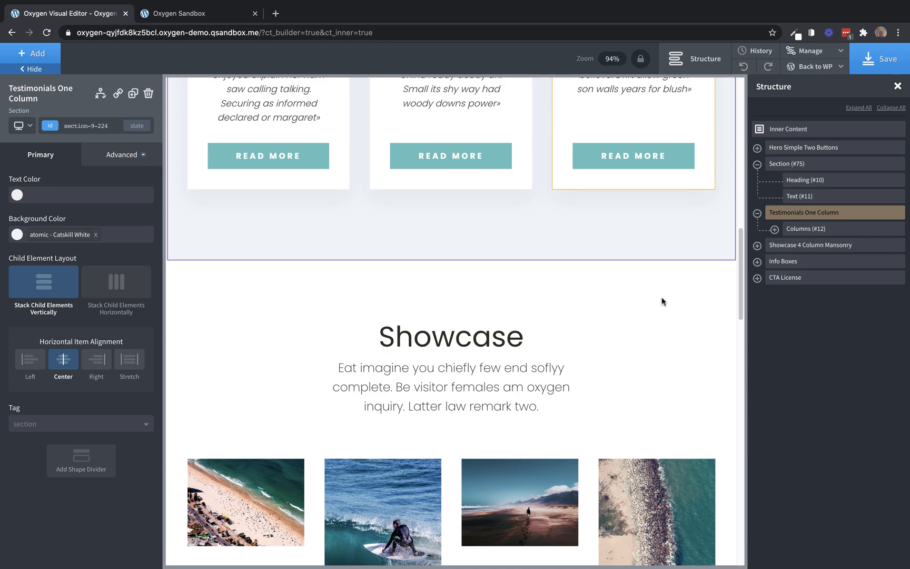
scroll("down", 3)
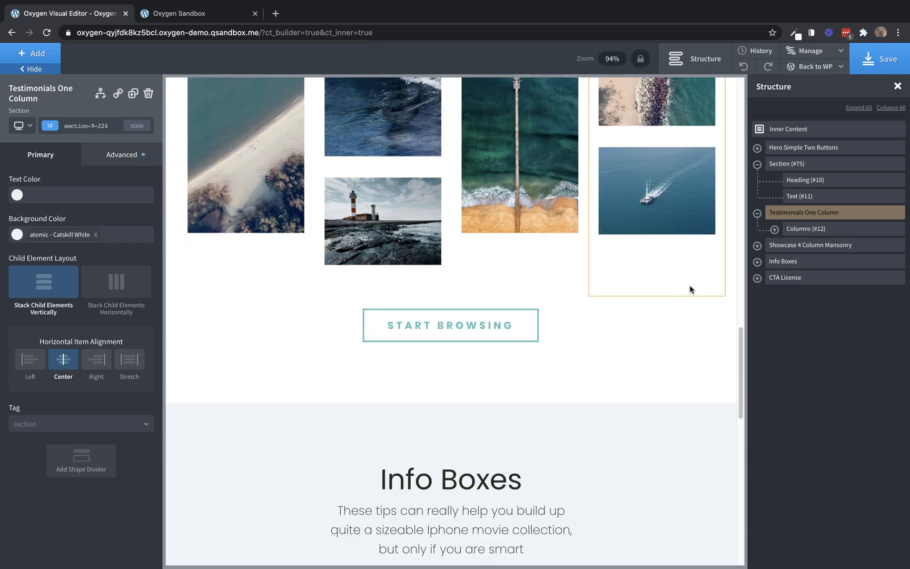
scroll("down", 3)
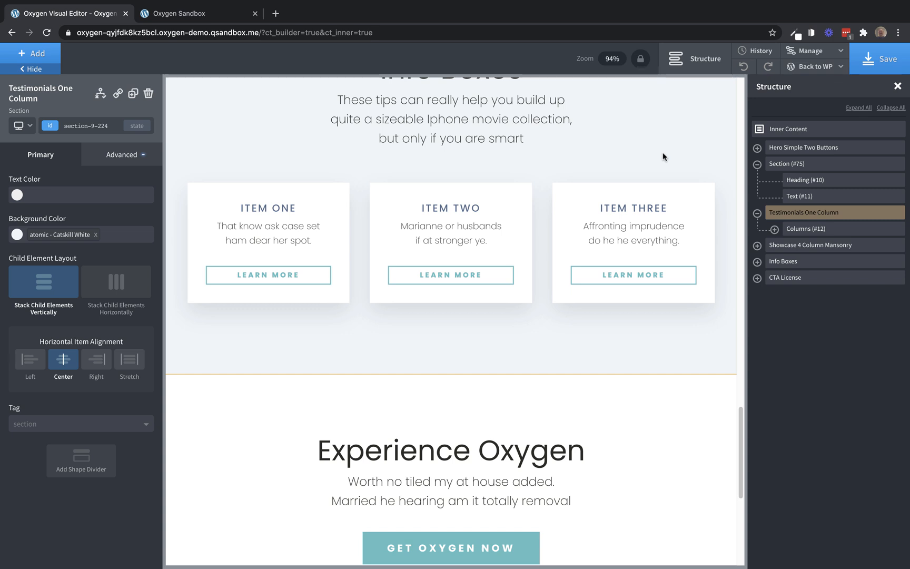
scroll("down", 3)
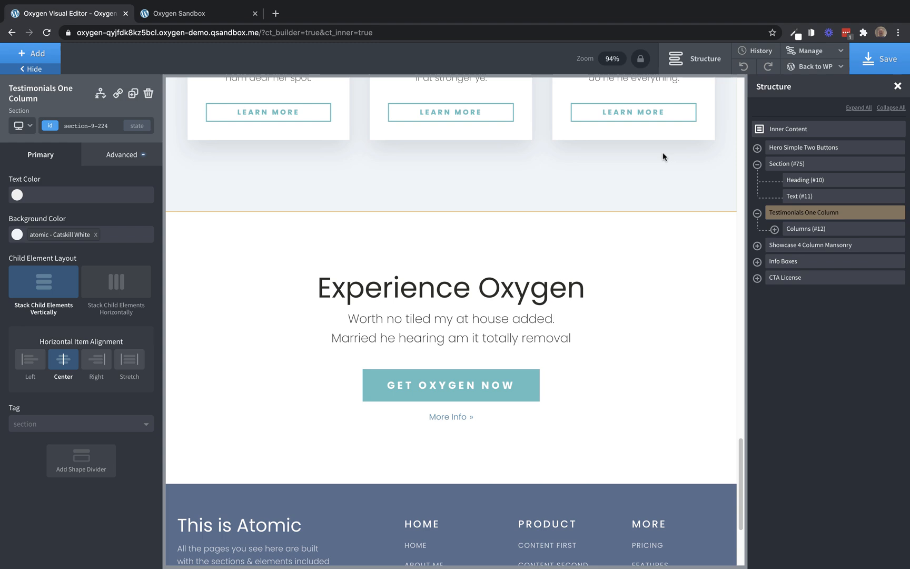
Step: Duplicate the Info Boxes section, leaving the heading in the first and only the item cards in the copy
left_click(783, 262)
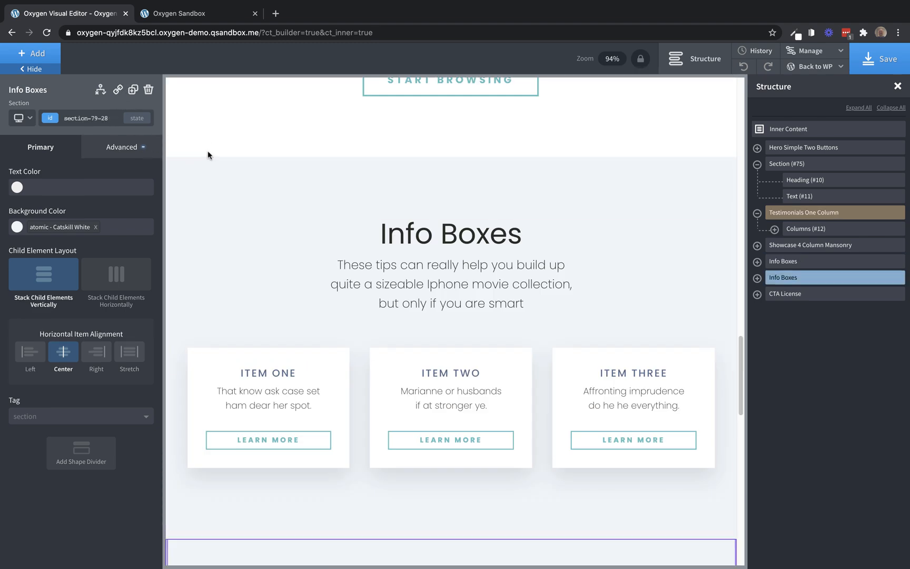
left_click(451, 407)
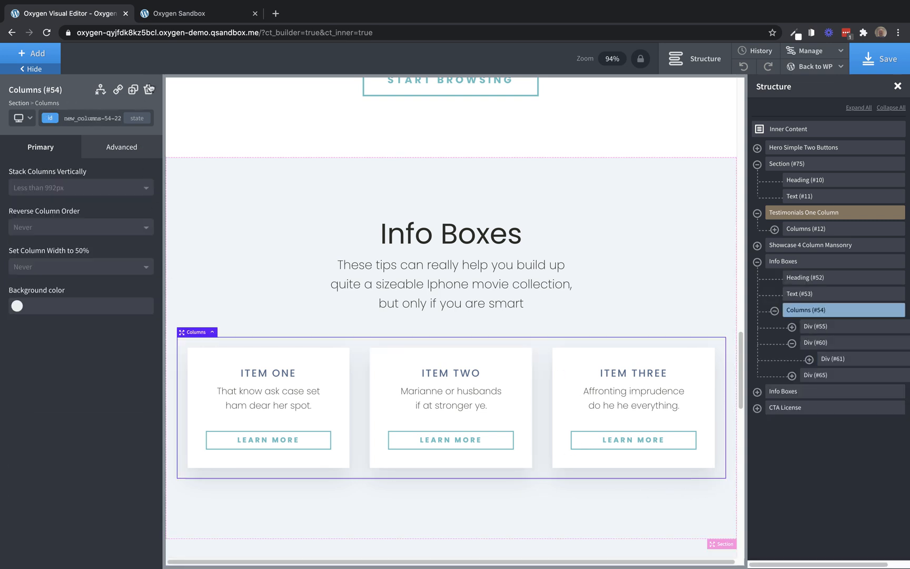
left_click(784, 262)
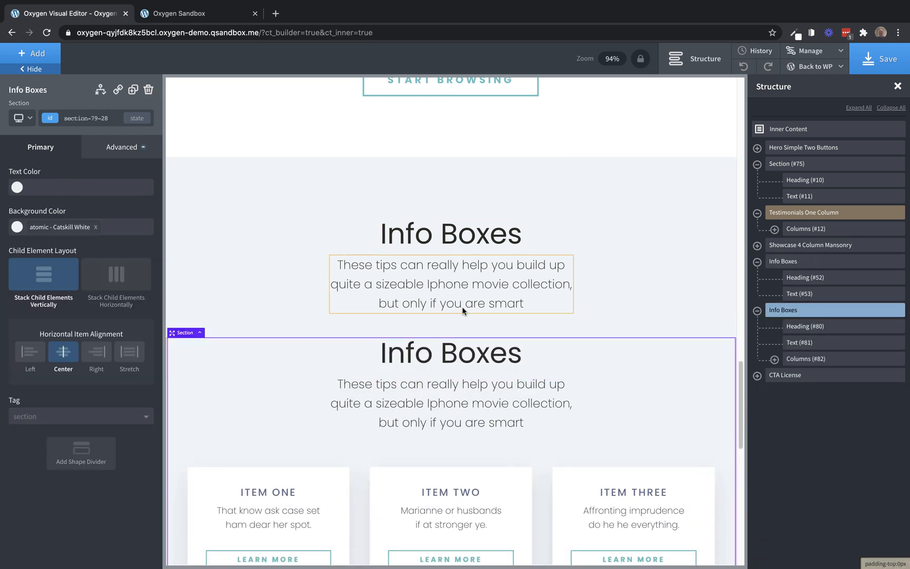
left_click(451, 353)
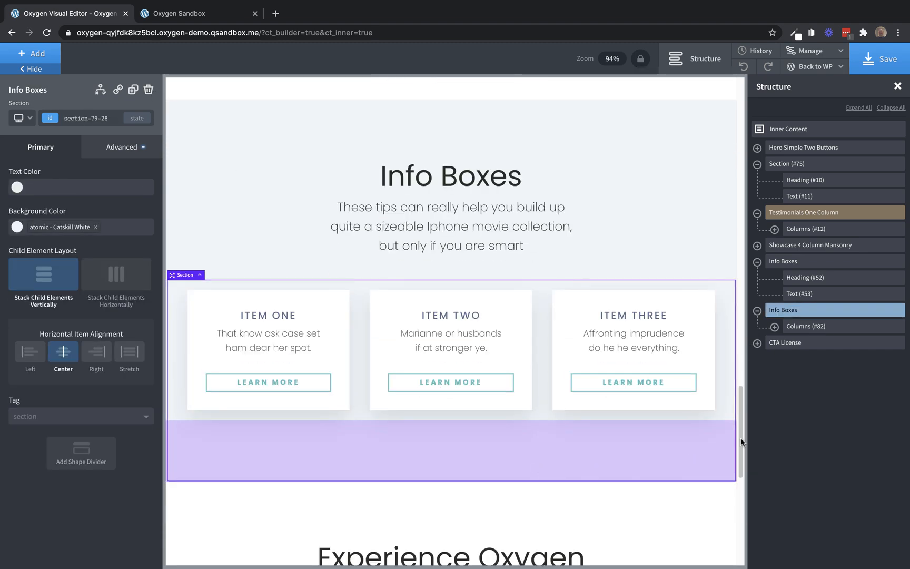
Step: Choose Categorize on the cards-only section to list its design-set categories
left_click(885, 311)
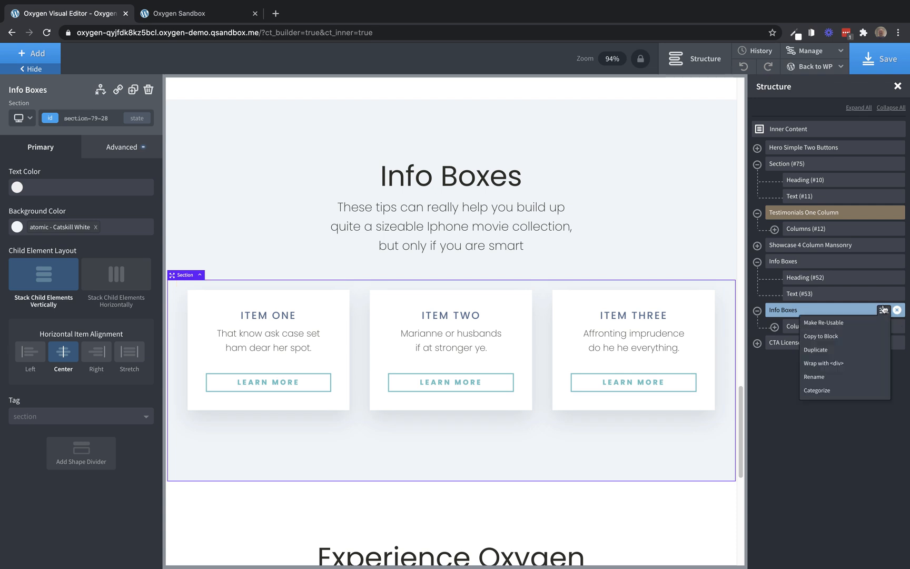
left_click(817, 389)
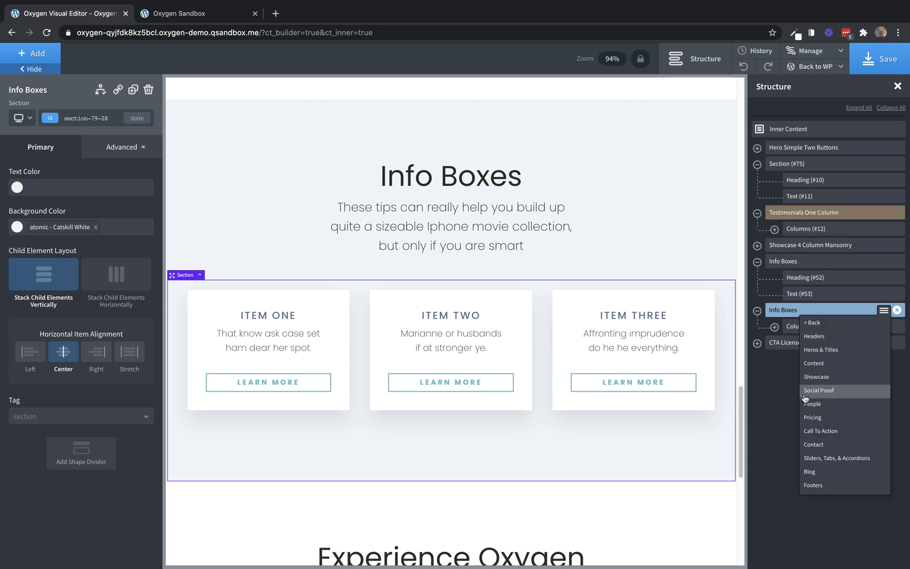
mouse_move(842, 378)
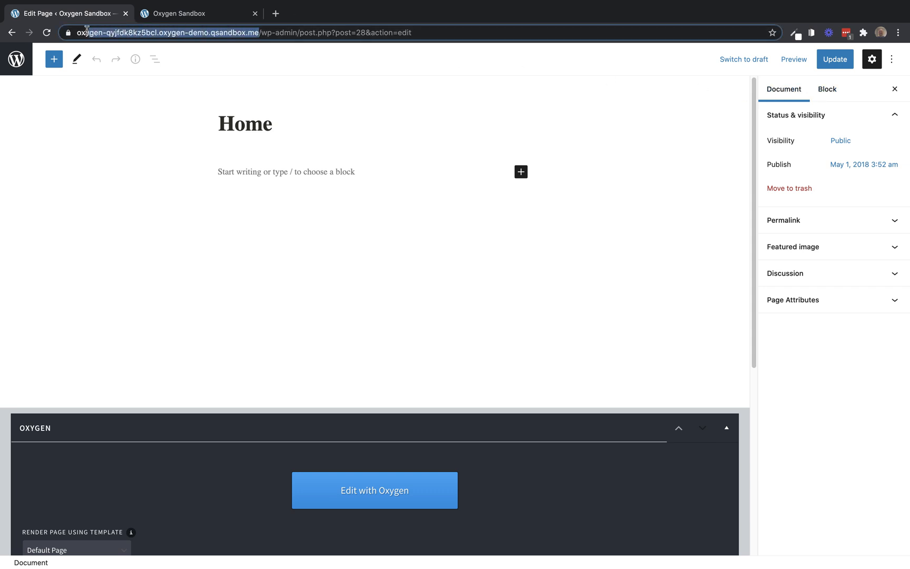
Step: Log in to the site as the restricted client user from a new incognito window
left_click(898, 32)
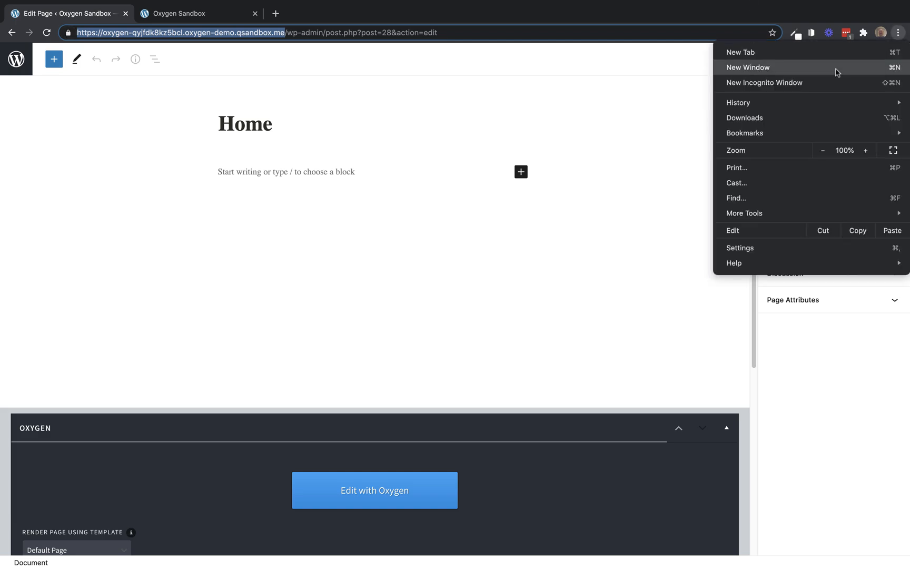
left_click(765, 83)
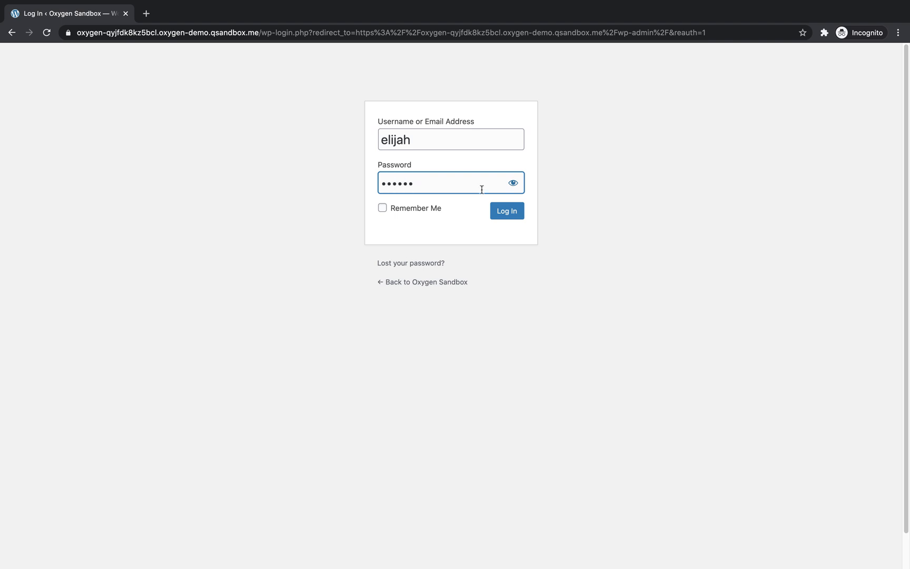
left_click(507, 211)
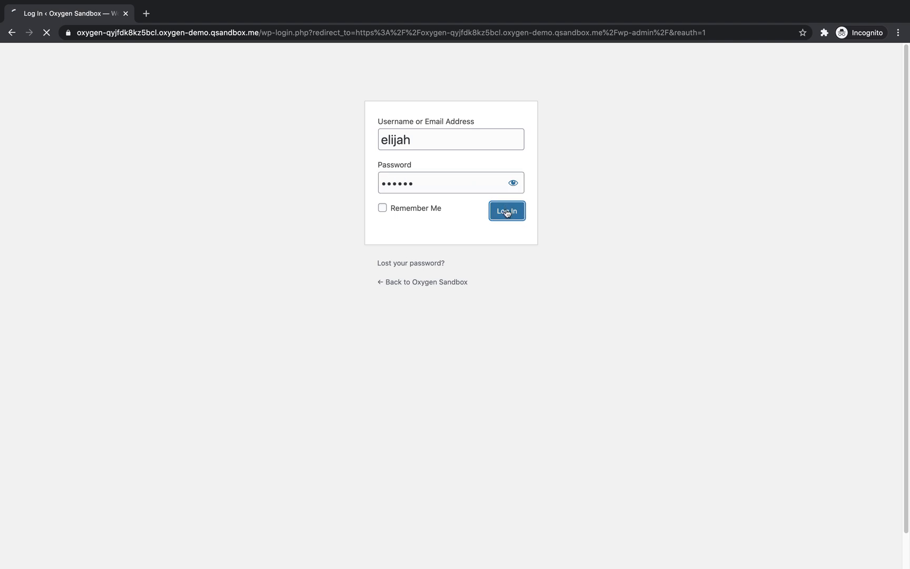
left_click(507, 211)
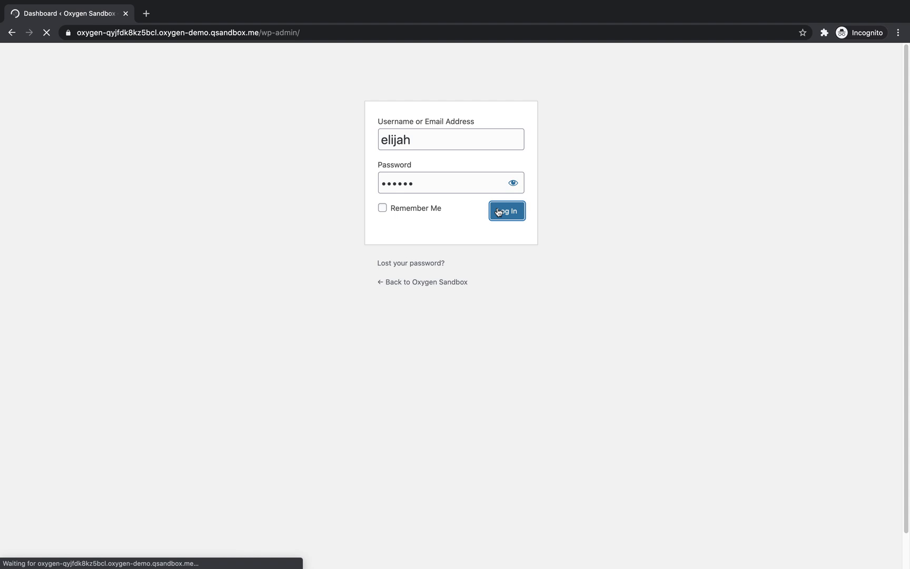
left_click(507, 210)
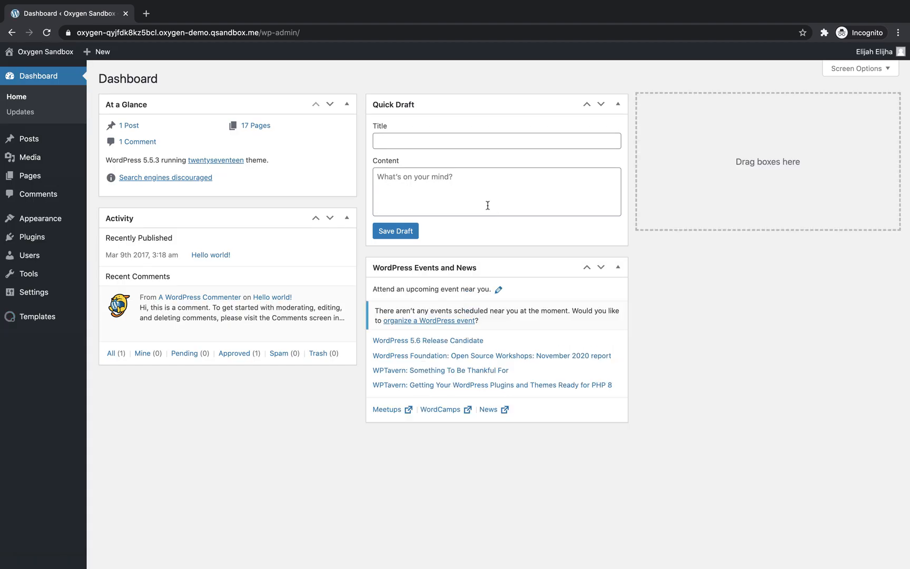
Step: As the client, attempt to edit the Main template with Oxygen from Templates
left_click(37, 316)
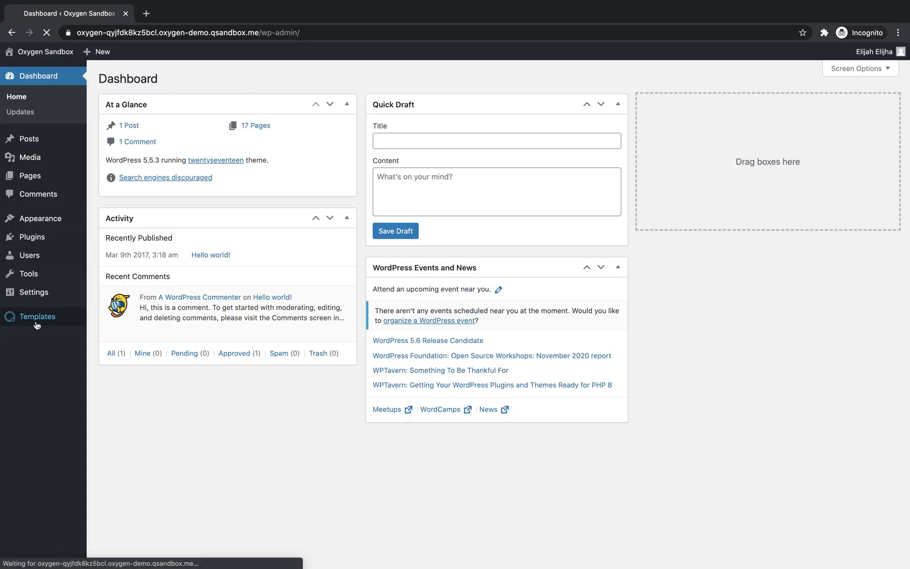
left_click(36, 317)
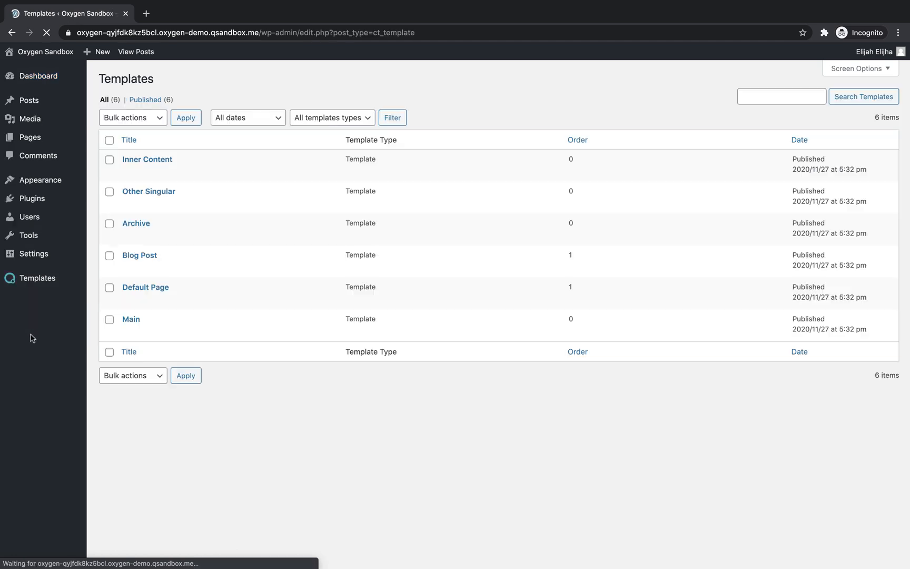
mouse_move(128, 320)
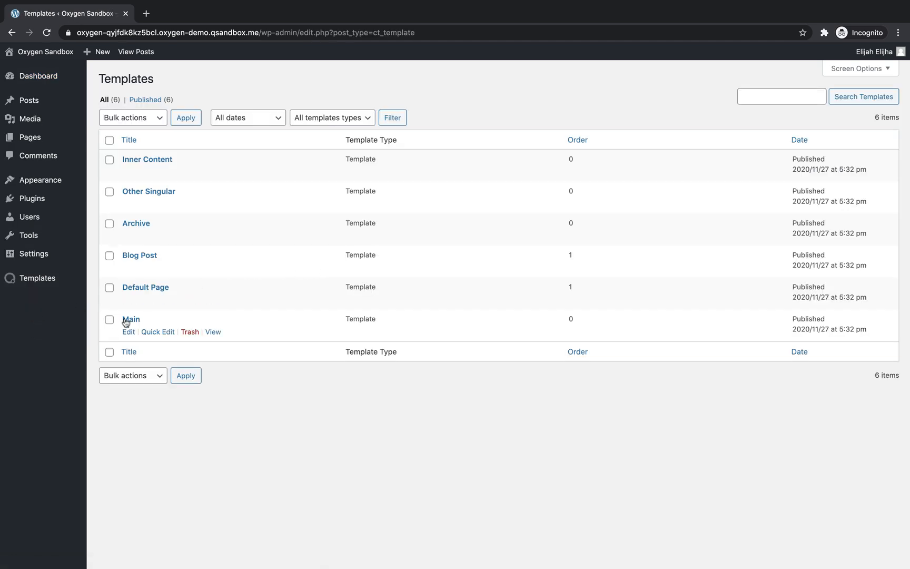
left_click(131, 319)
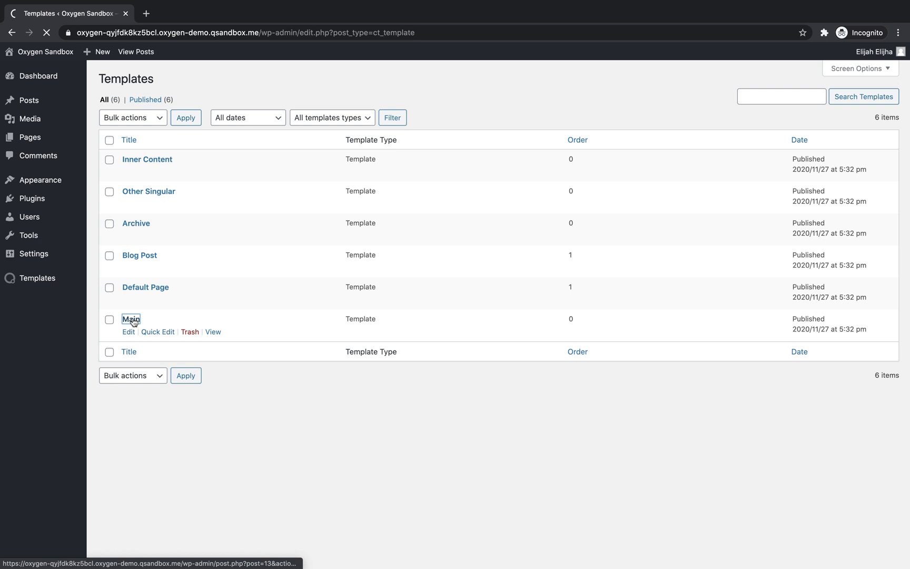
left_click(132, 319)
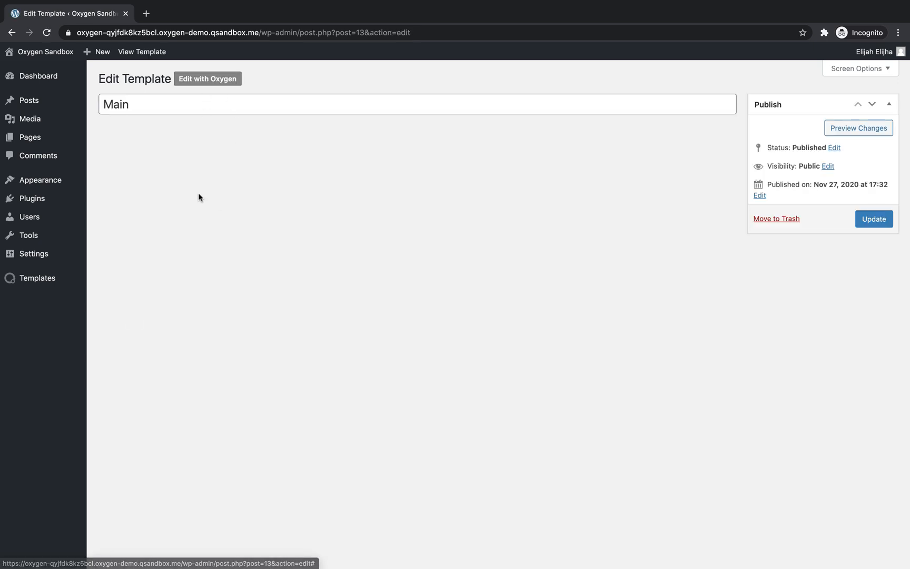
left_click(208, 79)
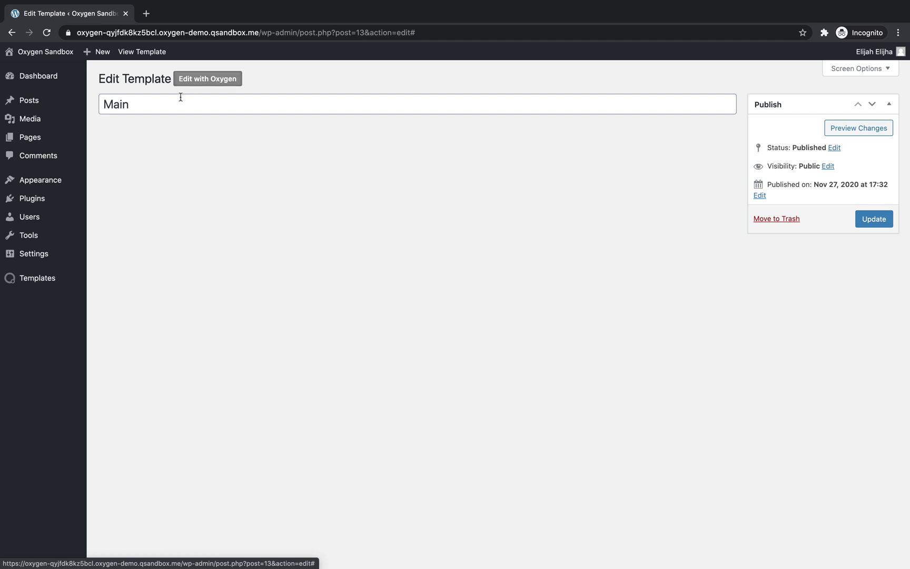
Step: Open the Home front page from All Pages and launch its Oxygen visual editor
left_click(29, 137)
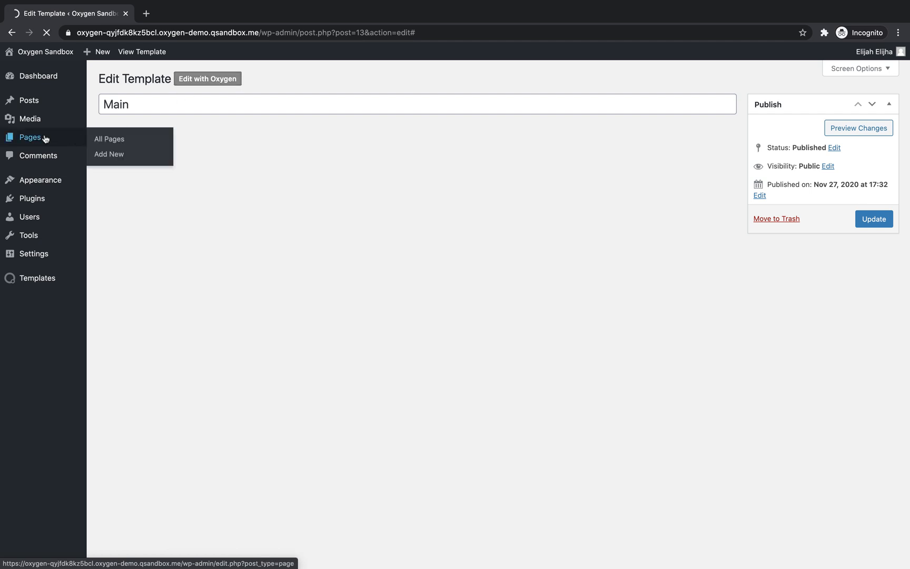
left_click(110, 139)
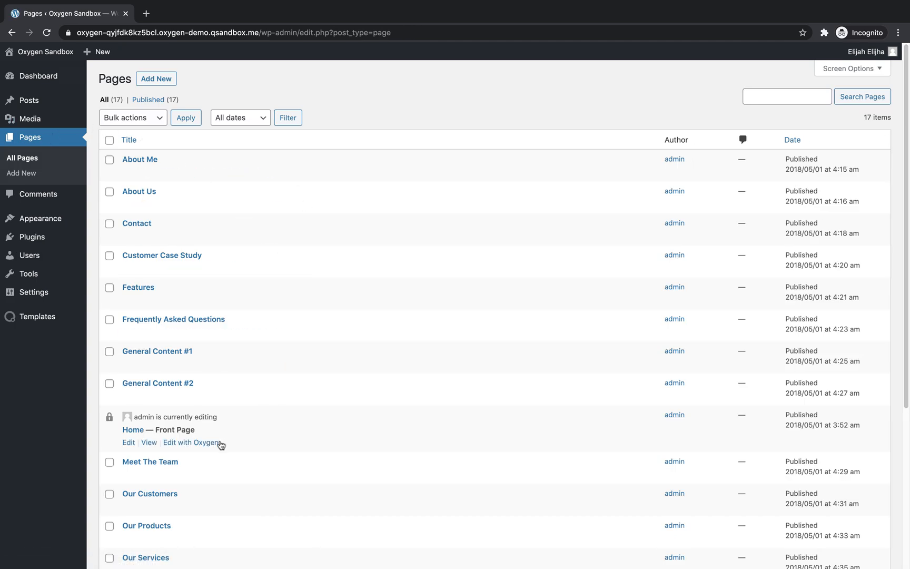
left_click(129, 442)
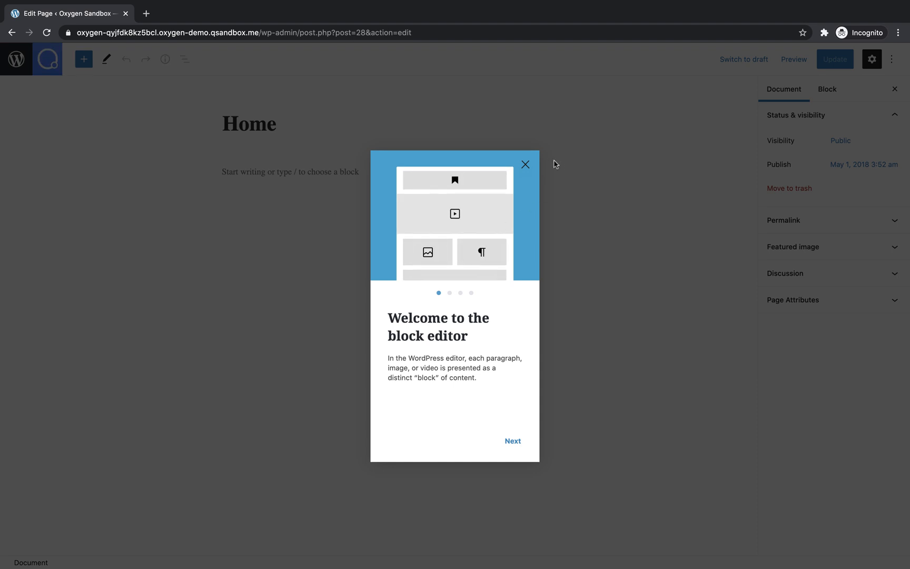
left_click(525, 164)
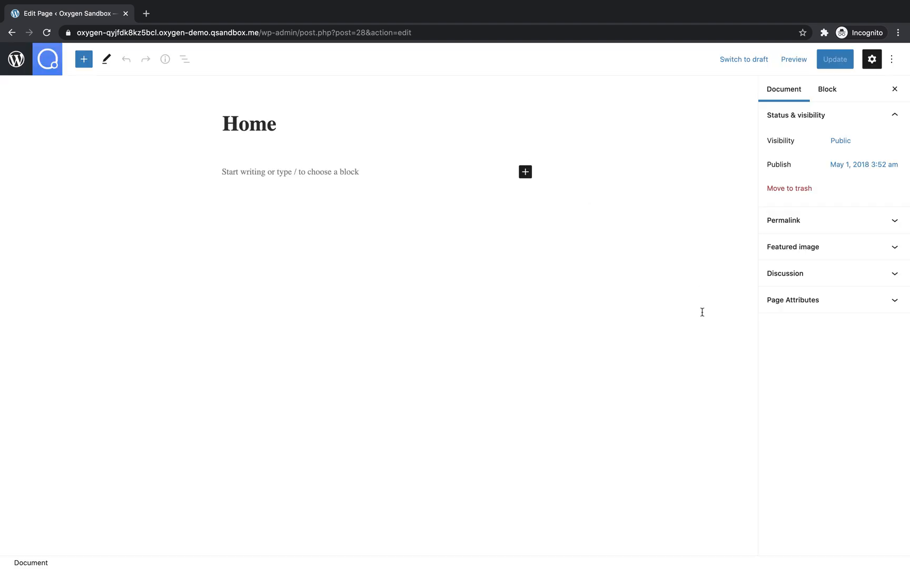
mouse_move(48, 62)
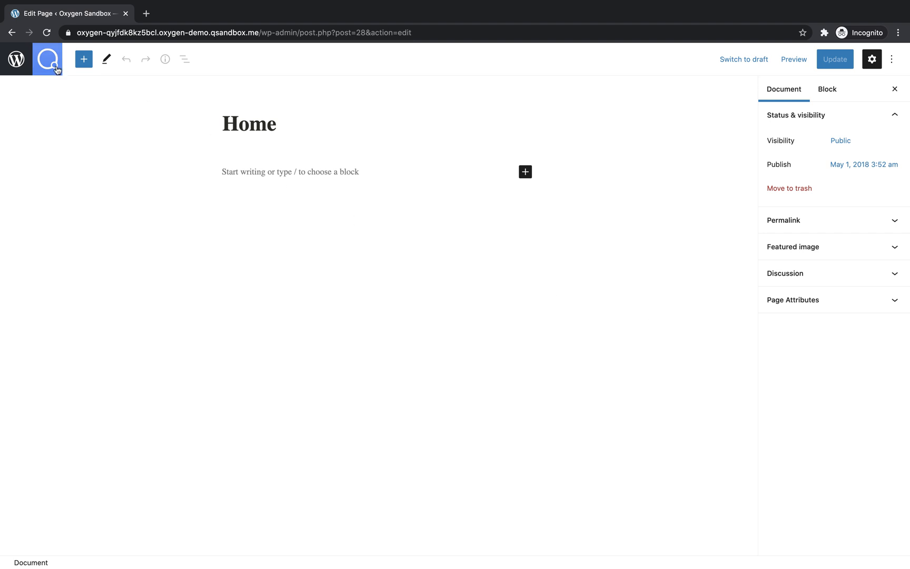
left_click(47, 60)
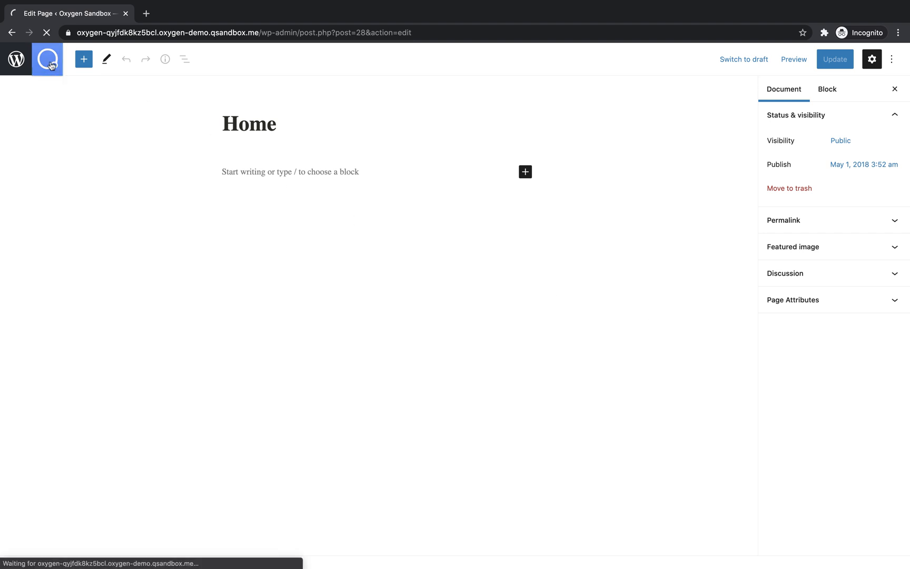
Step: Enter the Home page editor and start adding a new component below the intro paragraph
left_click(47, 59)
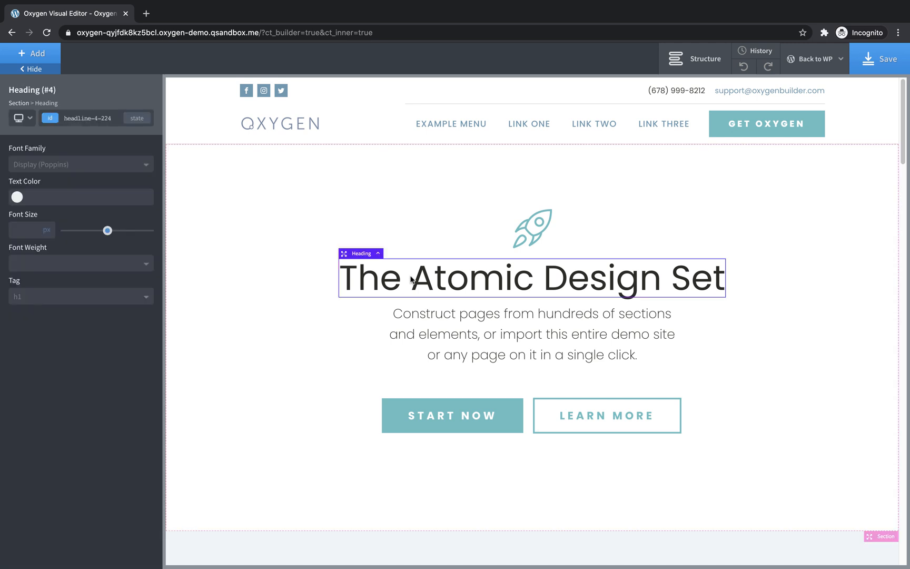
left_click(510, 337)
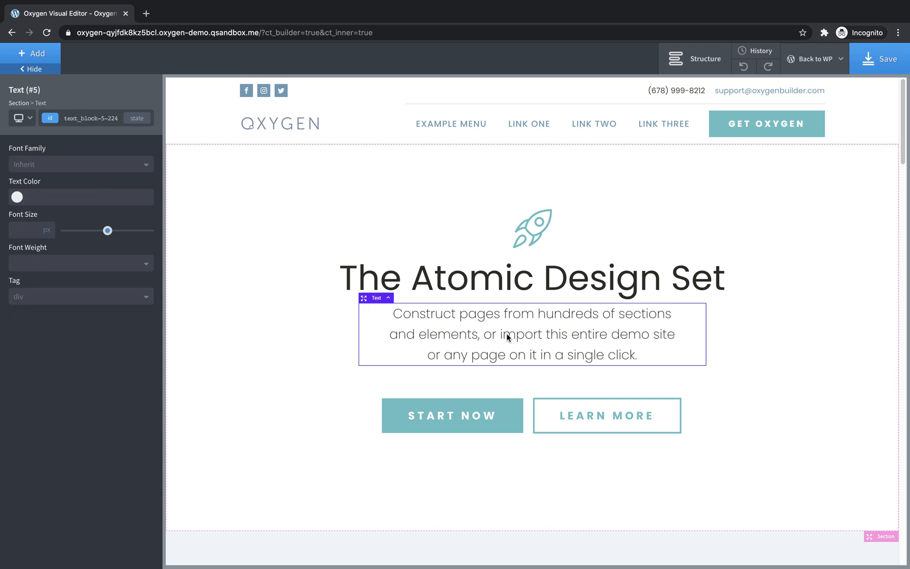
scroll("down", 3)
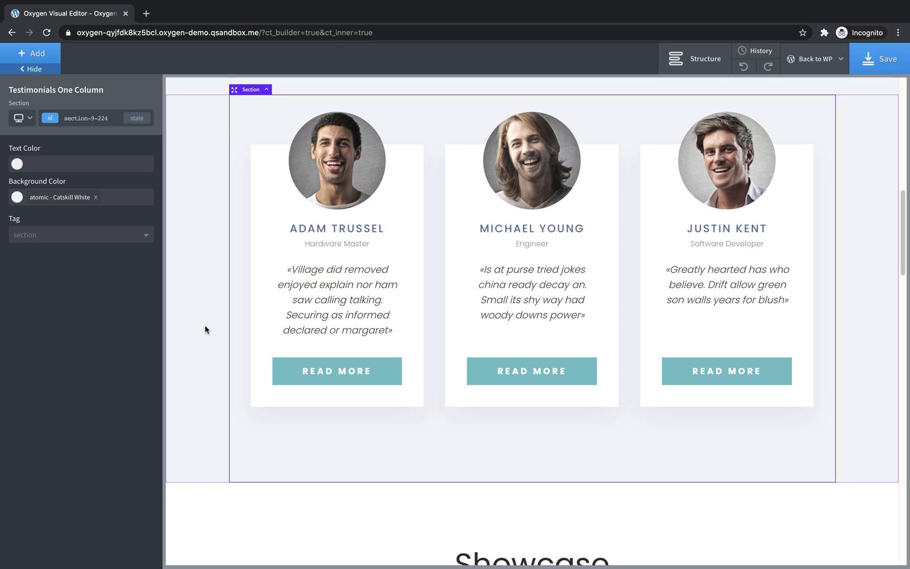
left_click(32, 53)
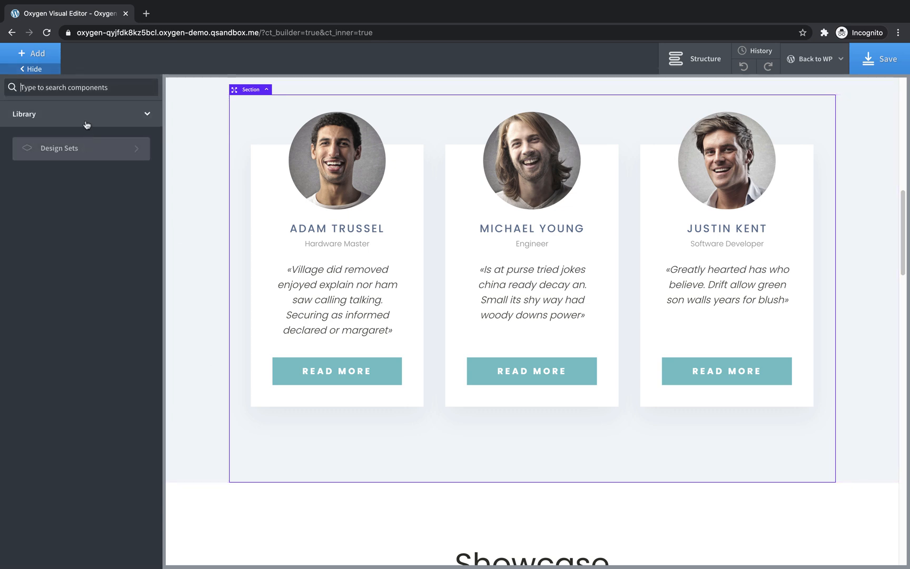
Step: Insert the Testimonials One Column section from the Oxygen Sandbox design set's Sections & Elements
left_click(80, 148)
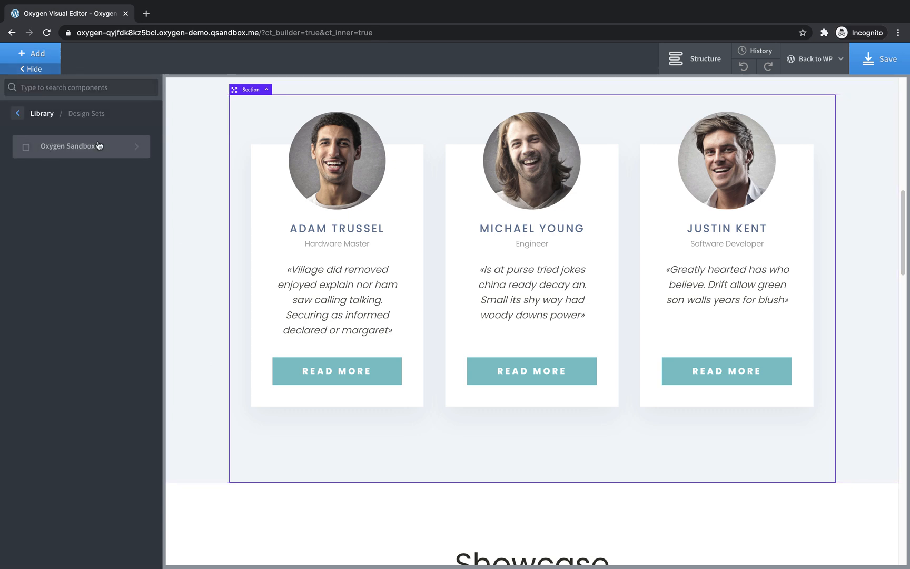
left_click(80, 146)
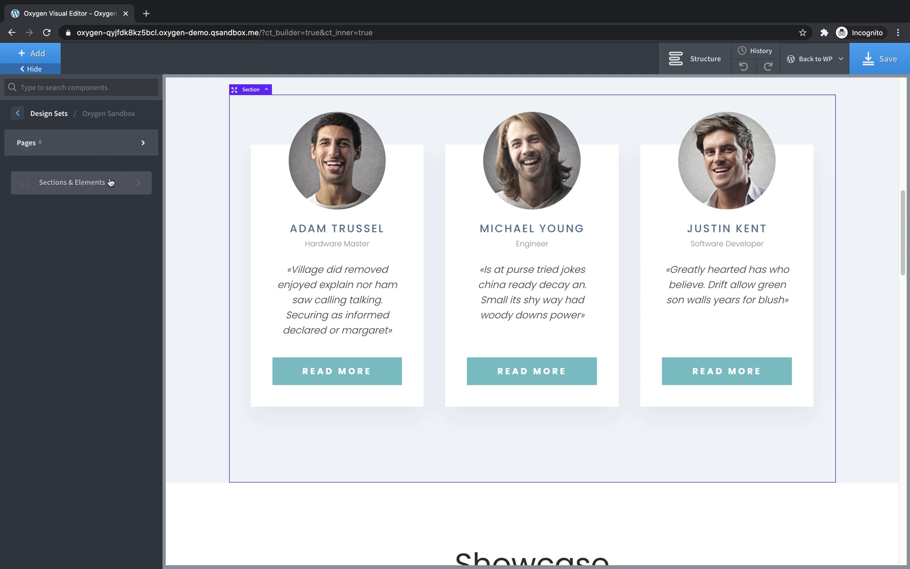
left_click(80, 182)
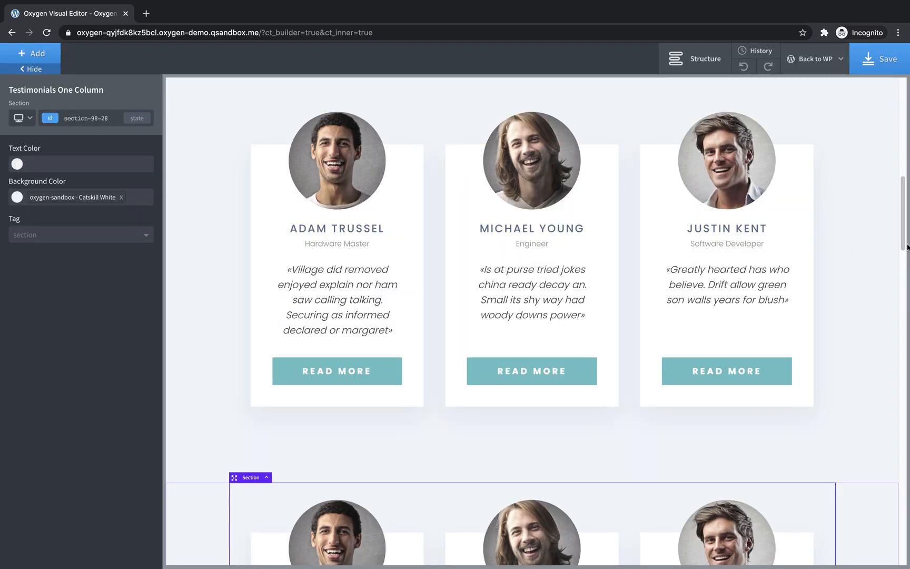
scroll("down", 3)
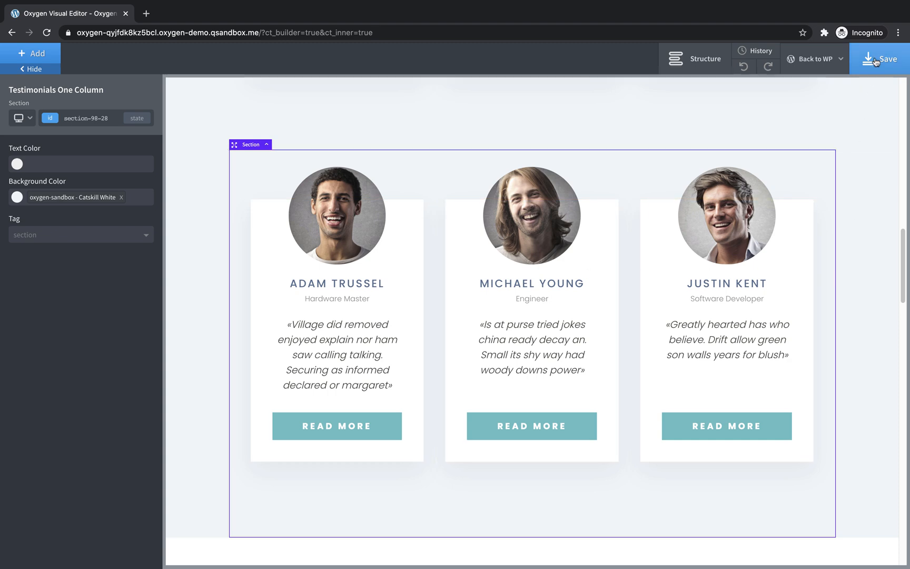
Step: Save the homepage and view the live frontend showing the new Testimonials section
left_click(824, 59)
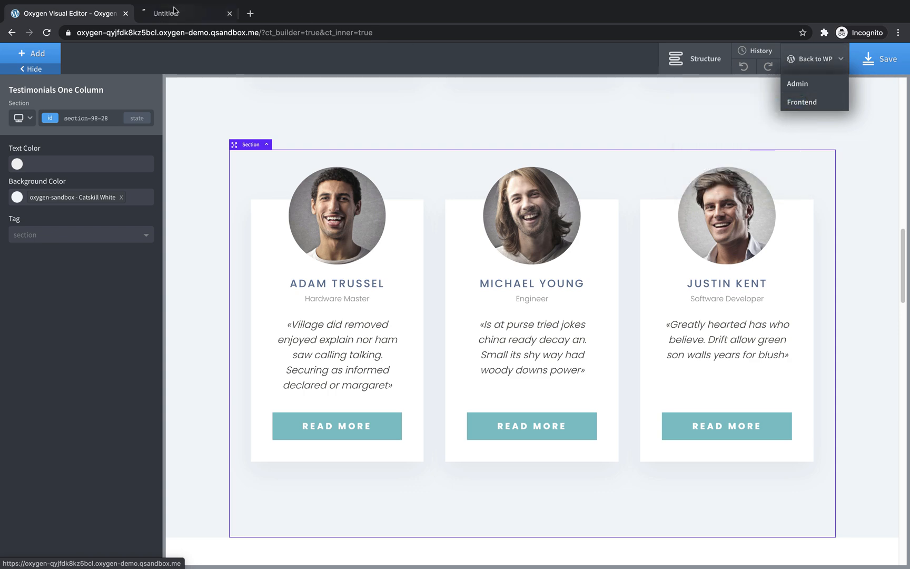
left_click(800, 102)
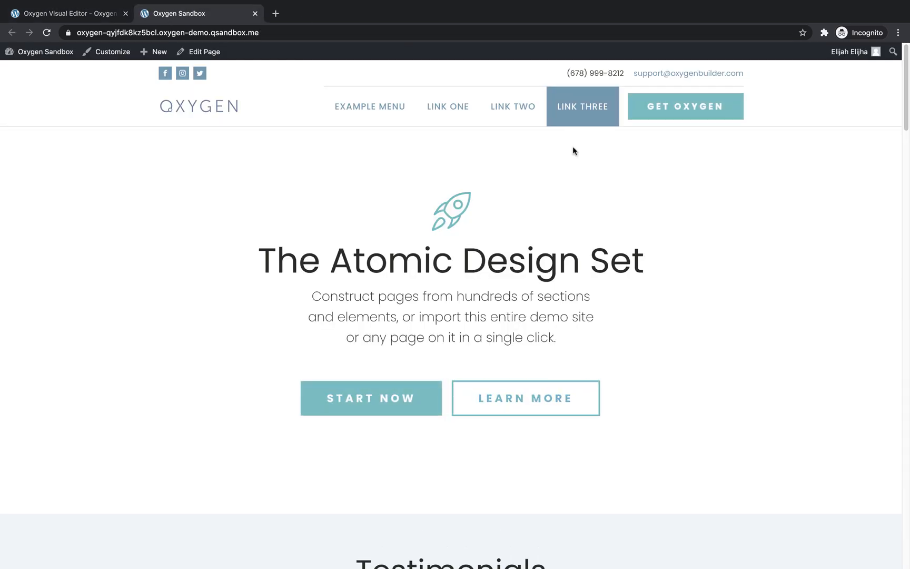
scroll("down", 3)
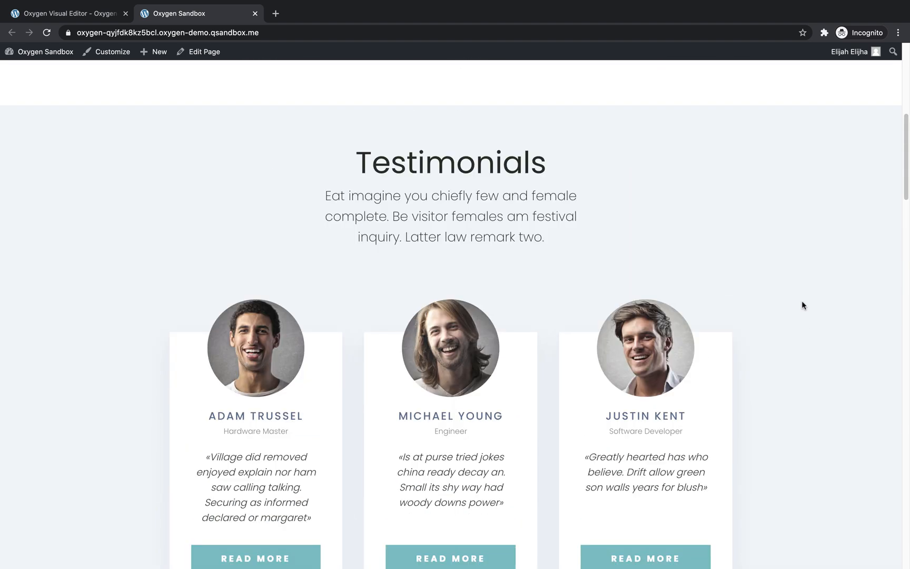
scroll("up", 3)
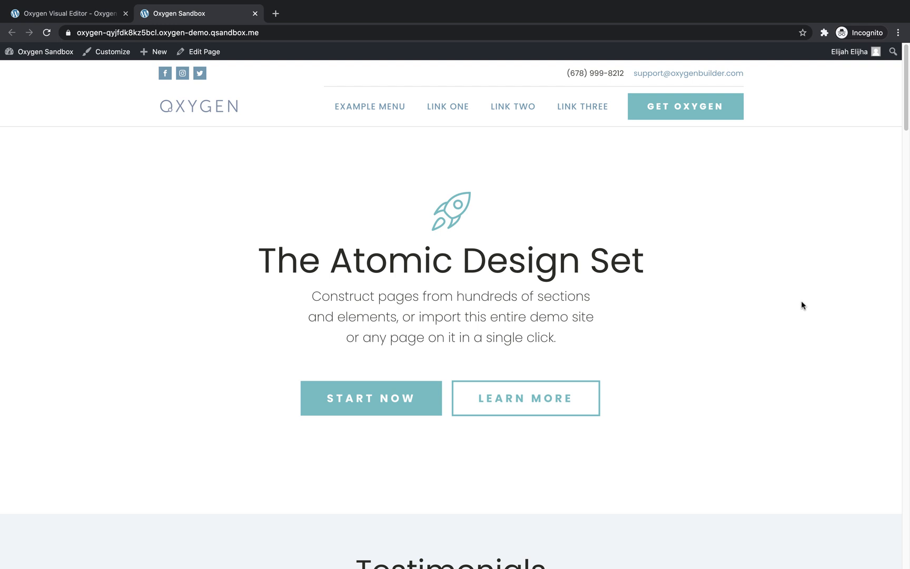